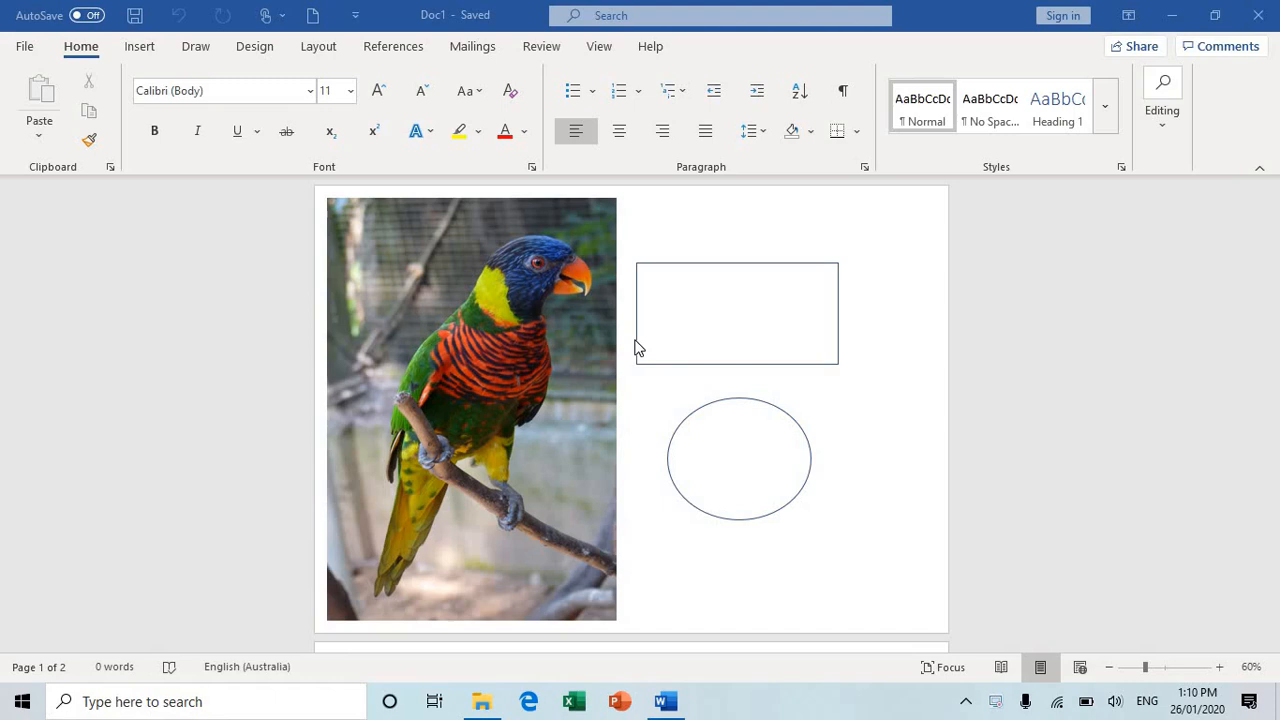
pyautogui.moveTo(604, 394)
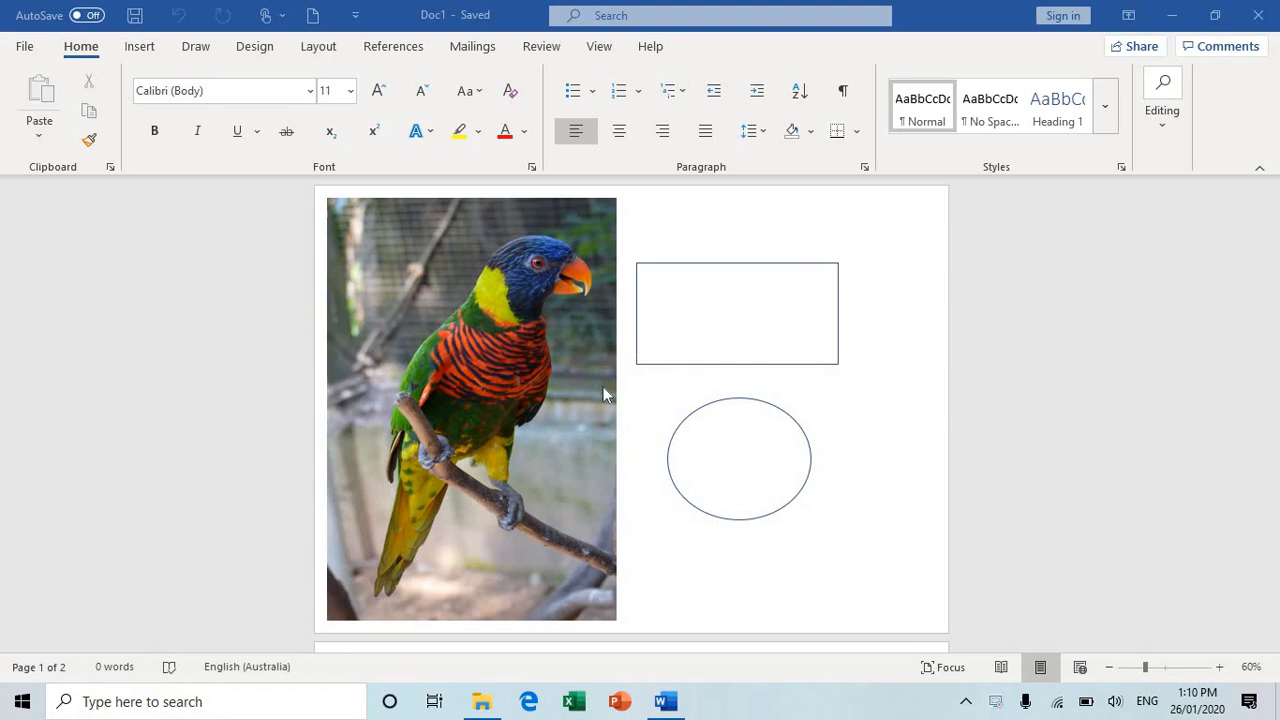
pyautogui.moveTo(500, 365)
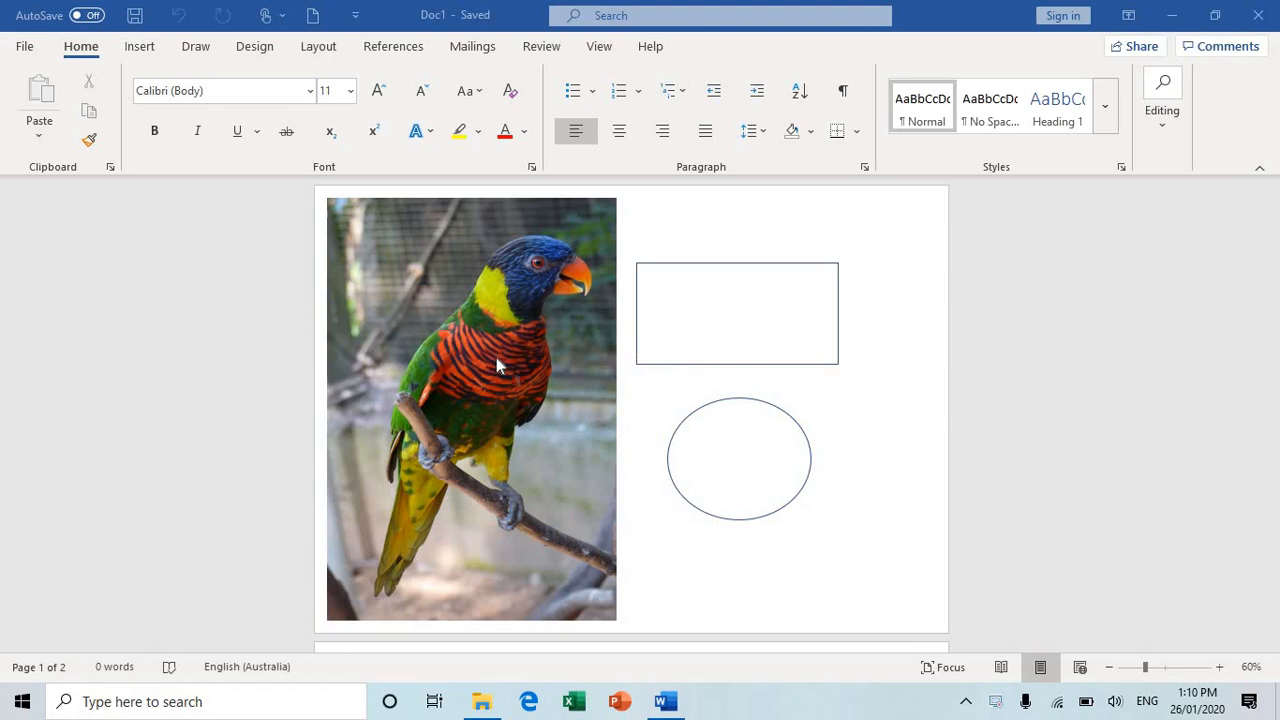
pyautogui.moveTo(435, 238)
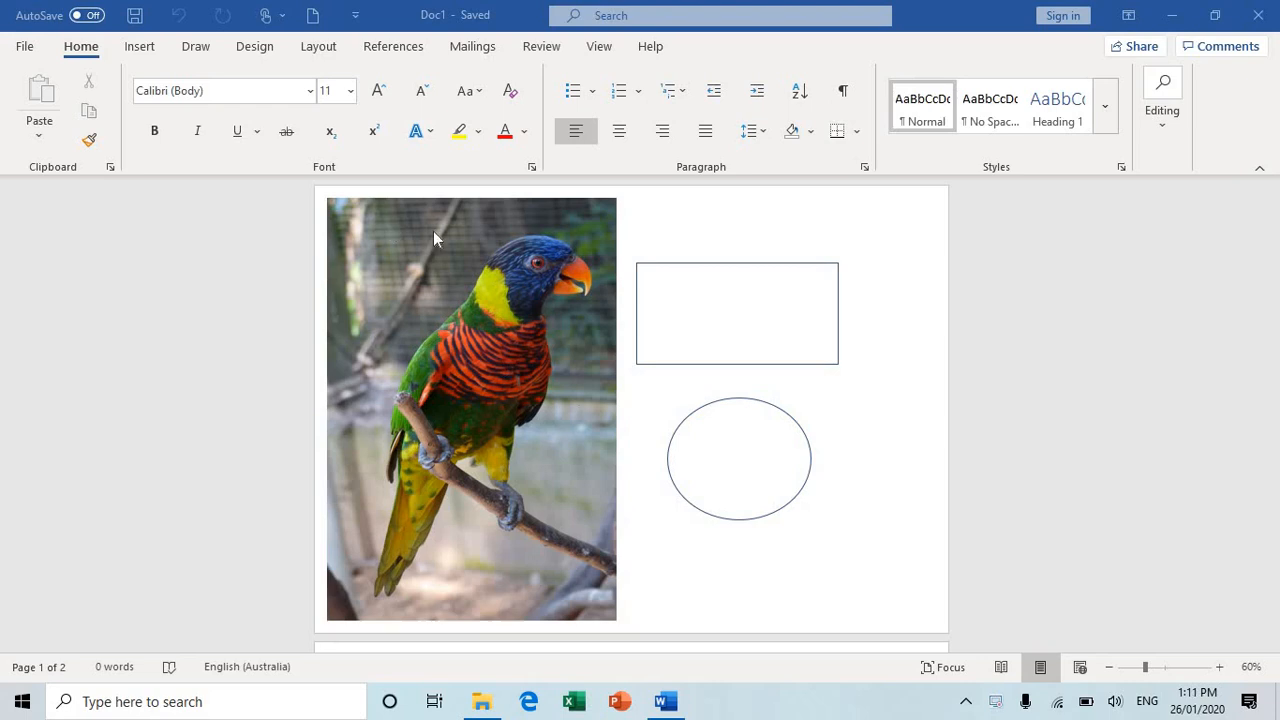
pyautogui.moveTo(533, 284)
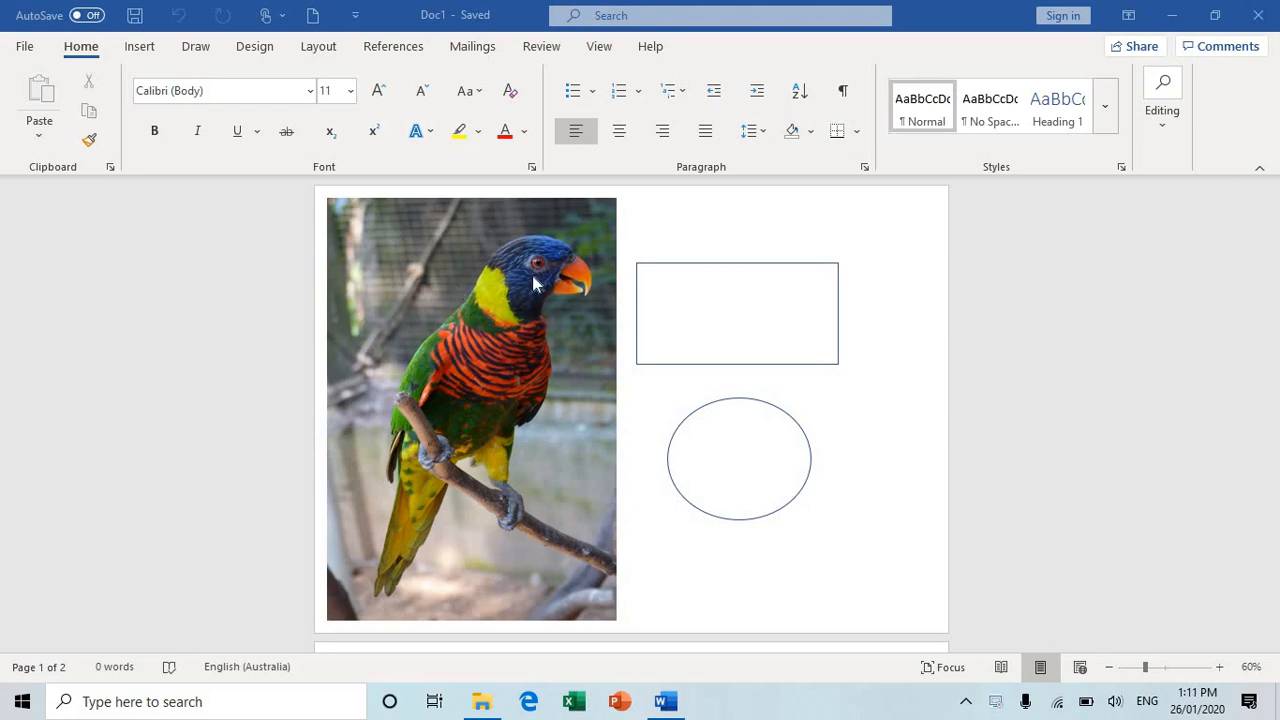
pyautogui.moveTo(669, 293)
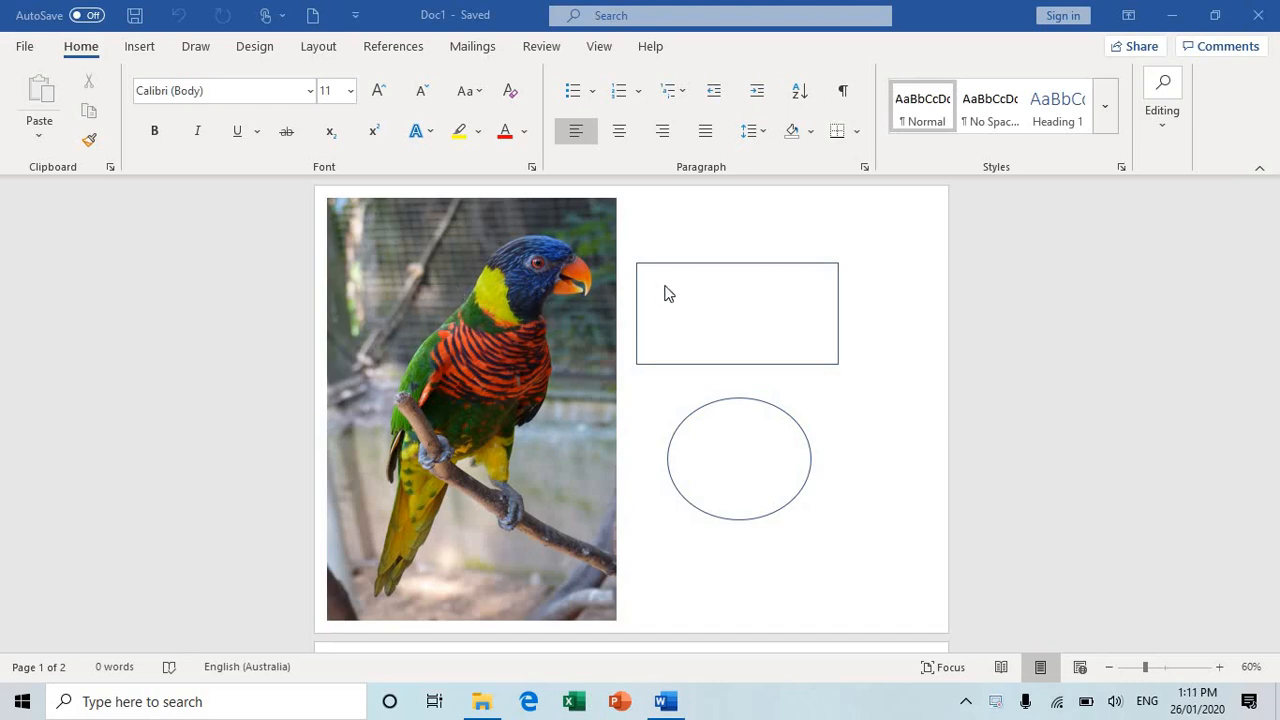
pyautogui.moveTo(755, 307)
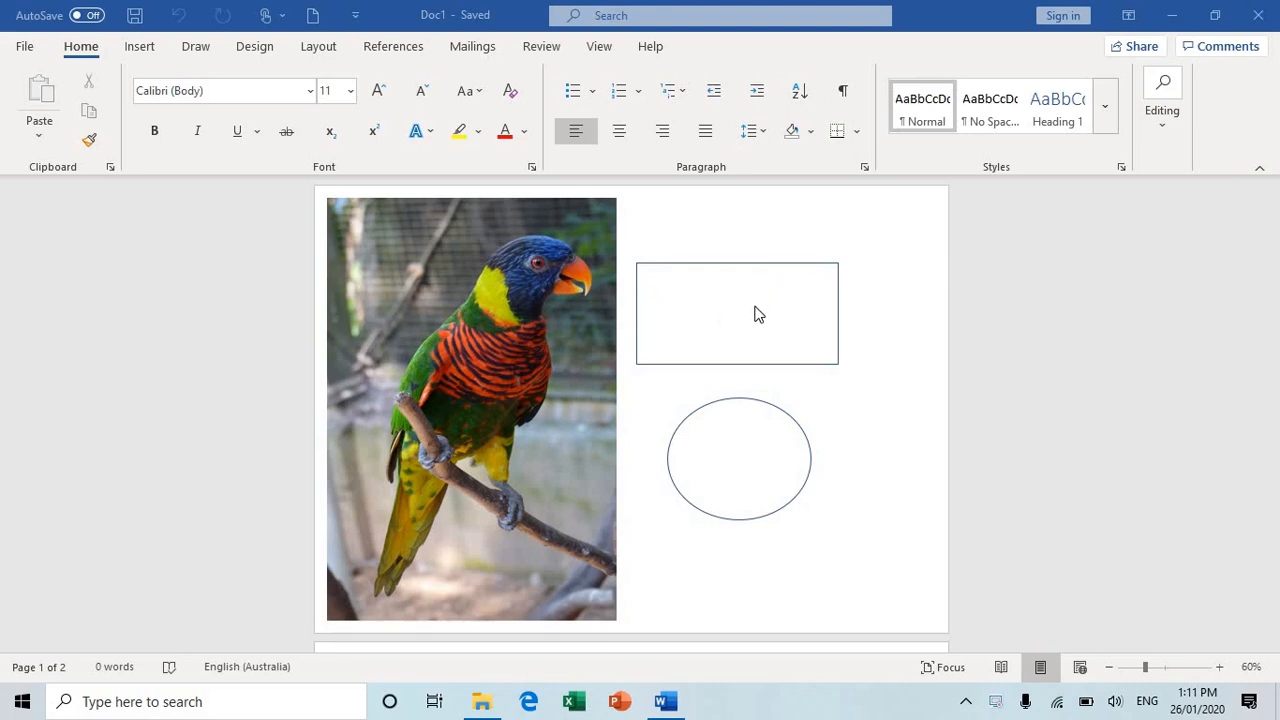
pyautogui.moveTo(363, 685)
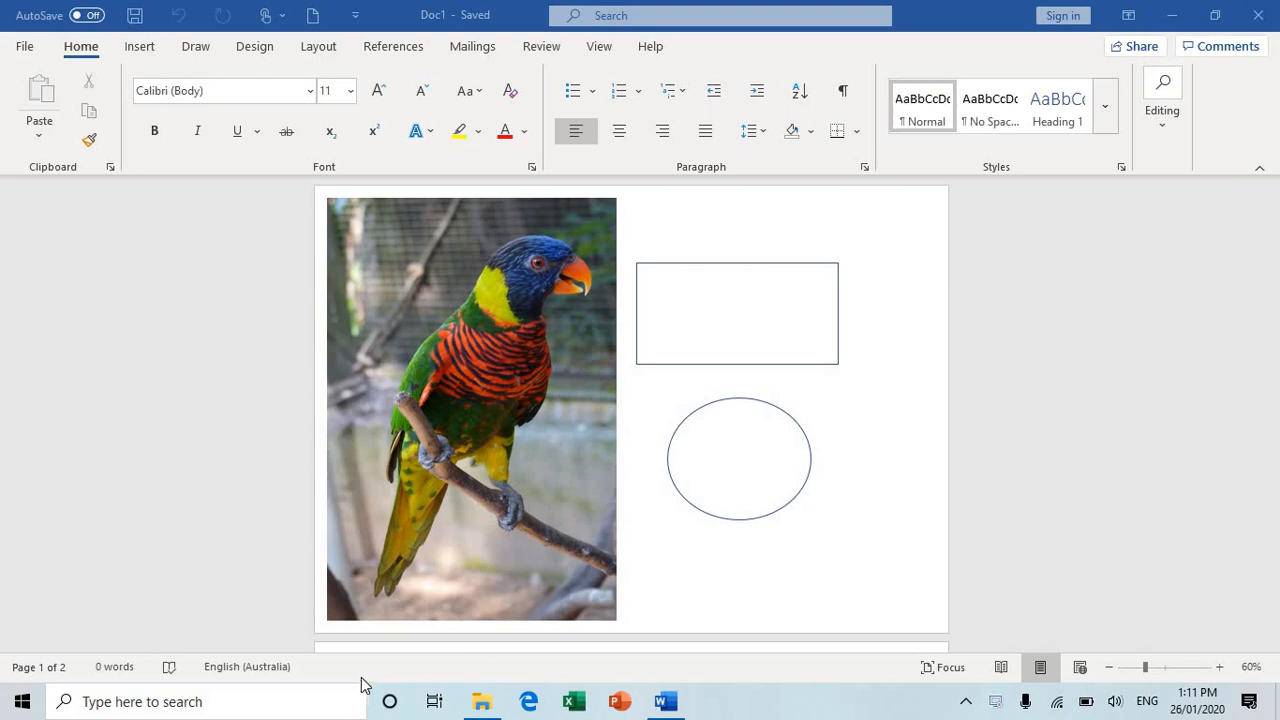
# Step: Launch Paint and open the Parrot photo from the desktop
pyautogui.click(200, 701)
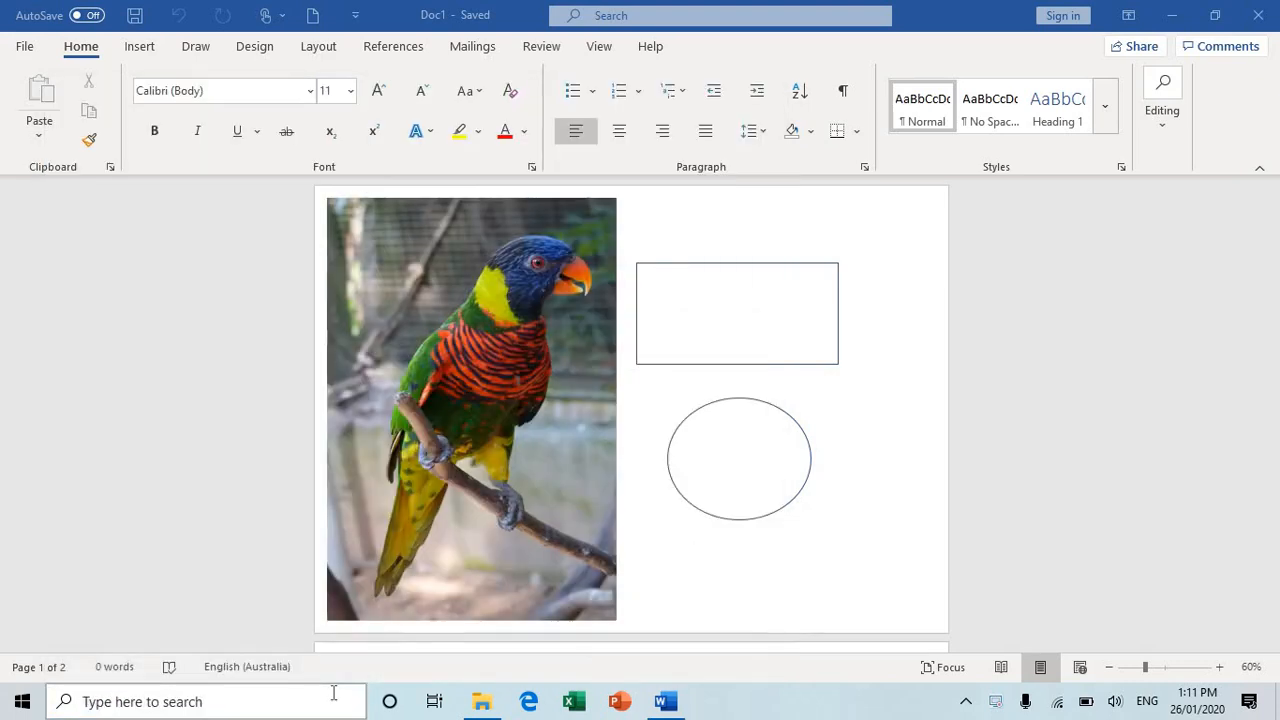
pyautogui.click(711, 701)
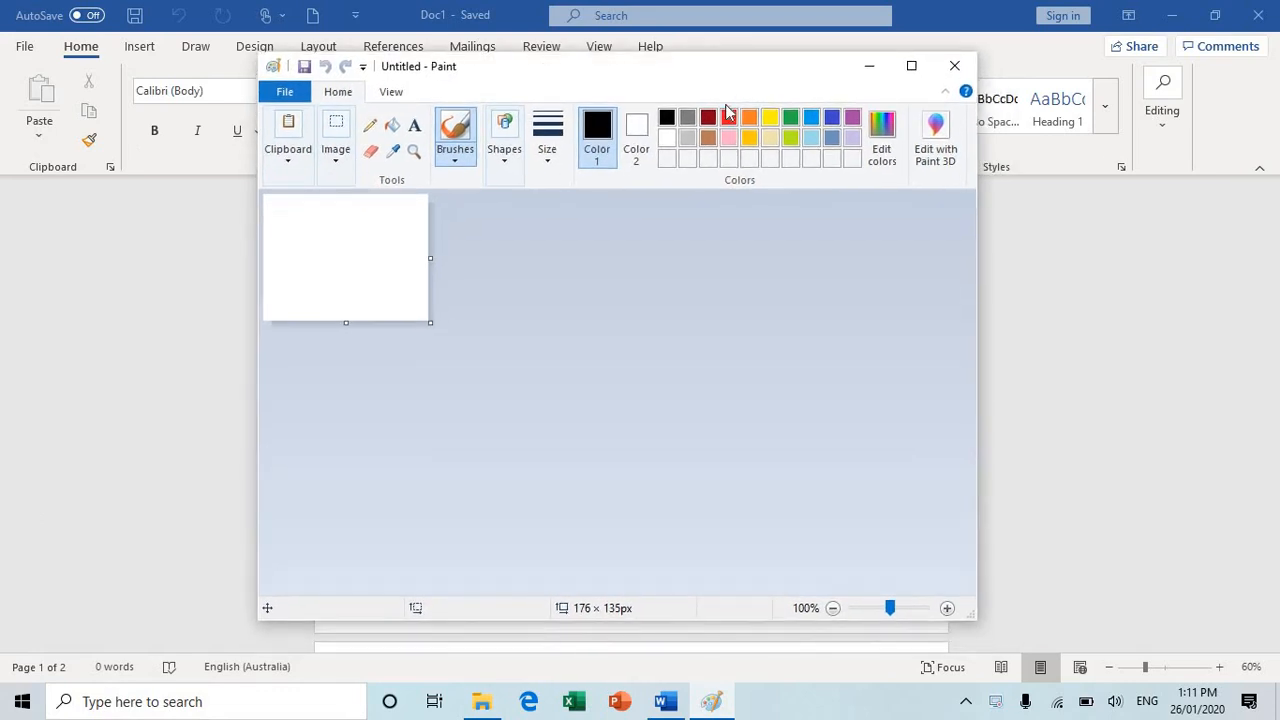
pyautogui.click(285, 91)
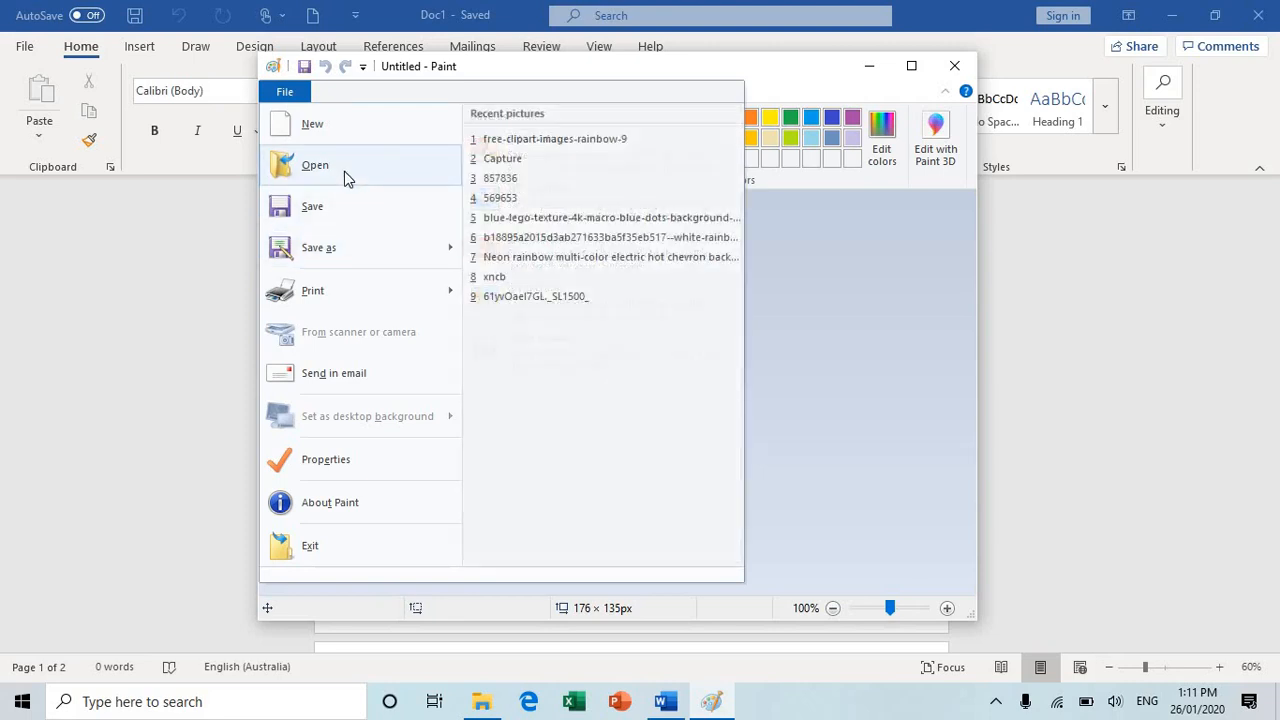
pyautogui.click(314, 164)
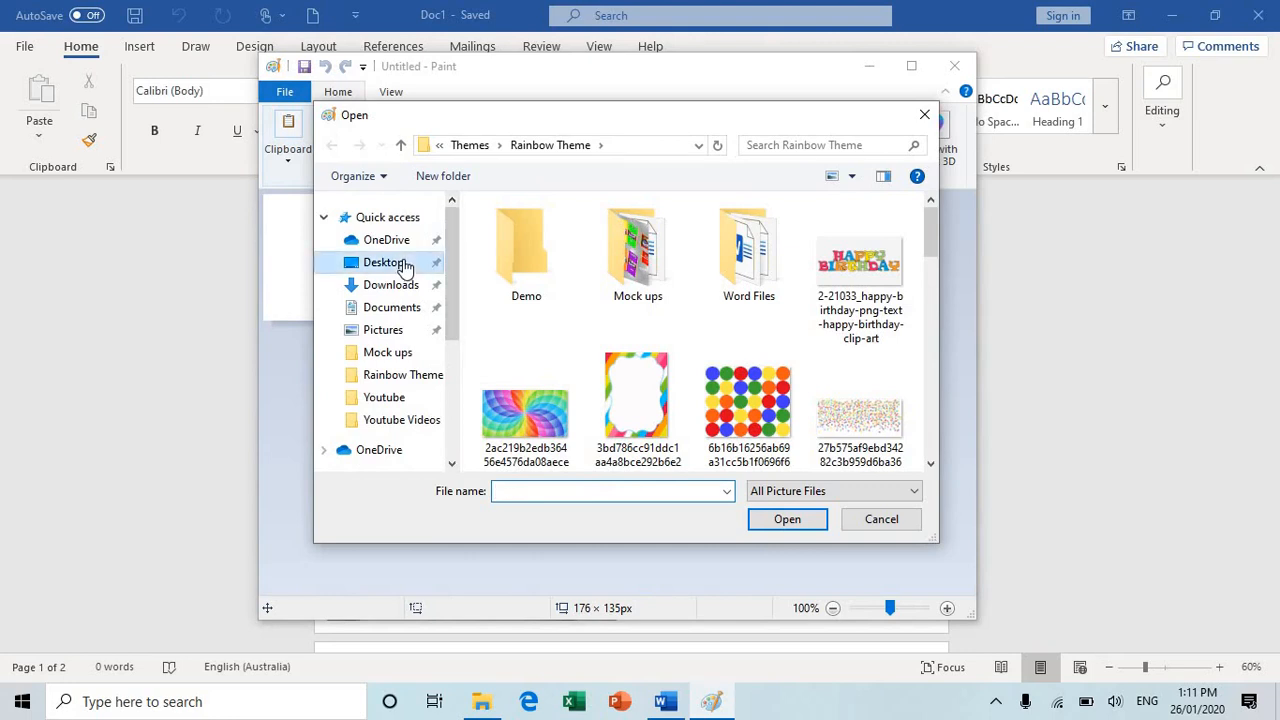
pyautogui.click(383, 262)
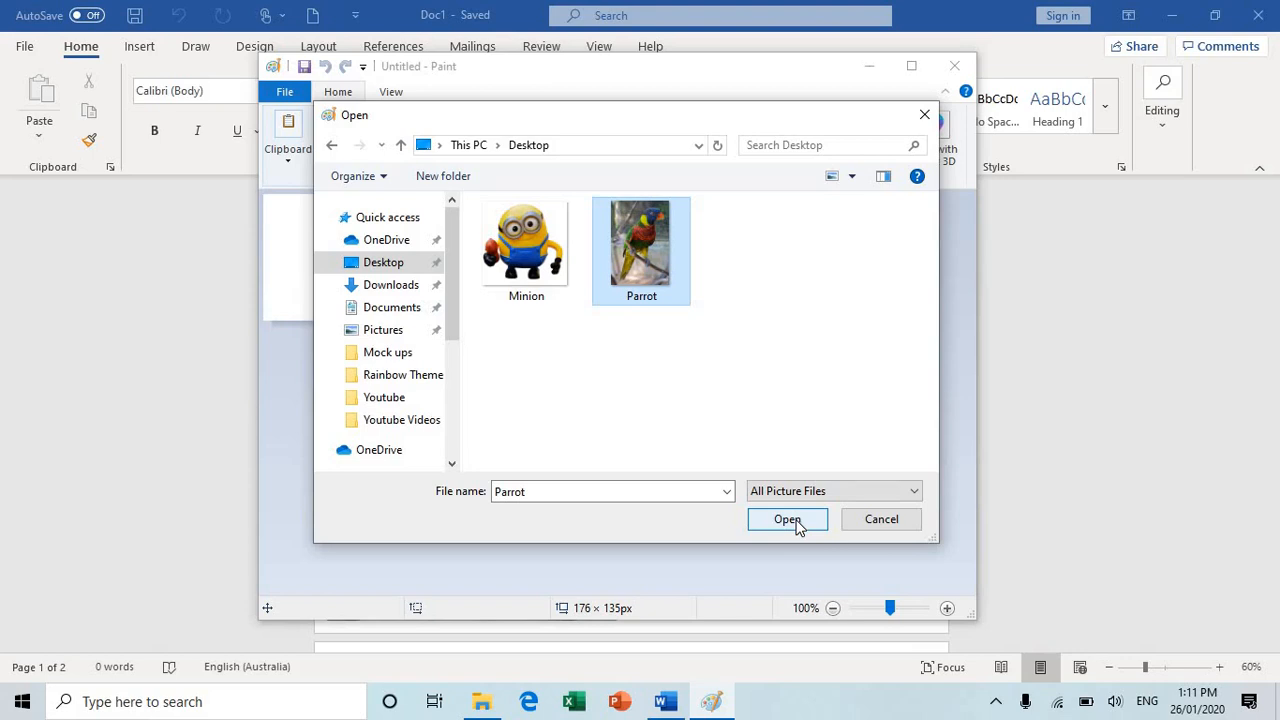
pyautogui.click(787, 519)
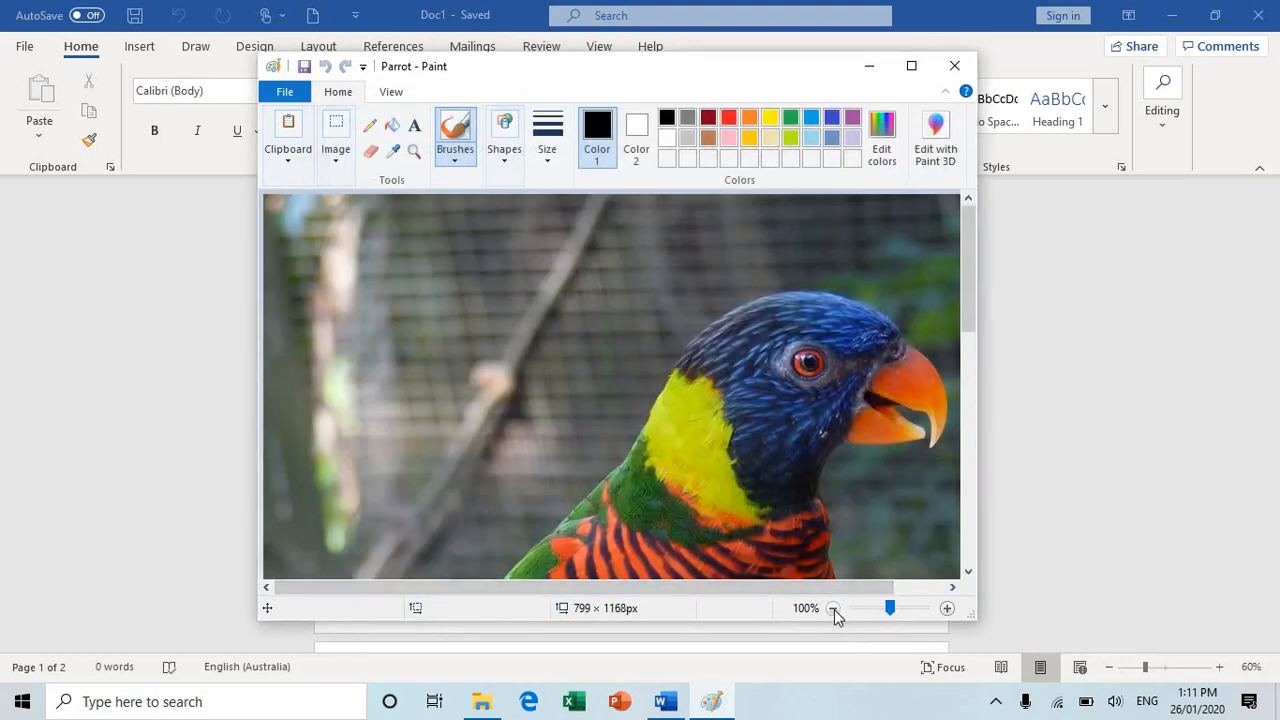
# Step: Zoom out to 50% and read the sampled dark green's values in Edit colors
pyautogui.click(832, 608)
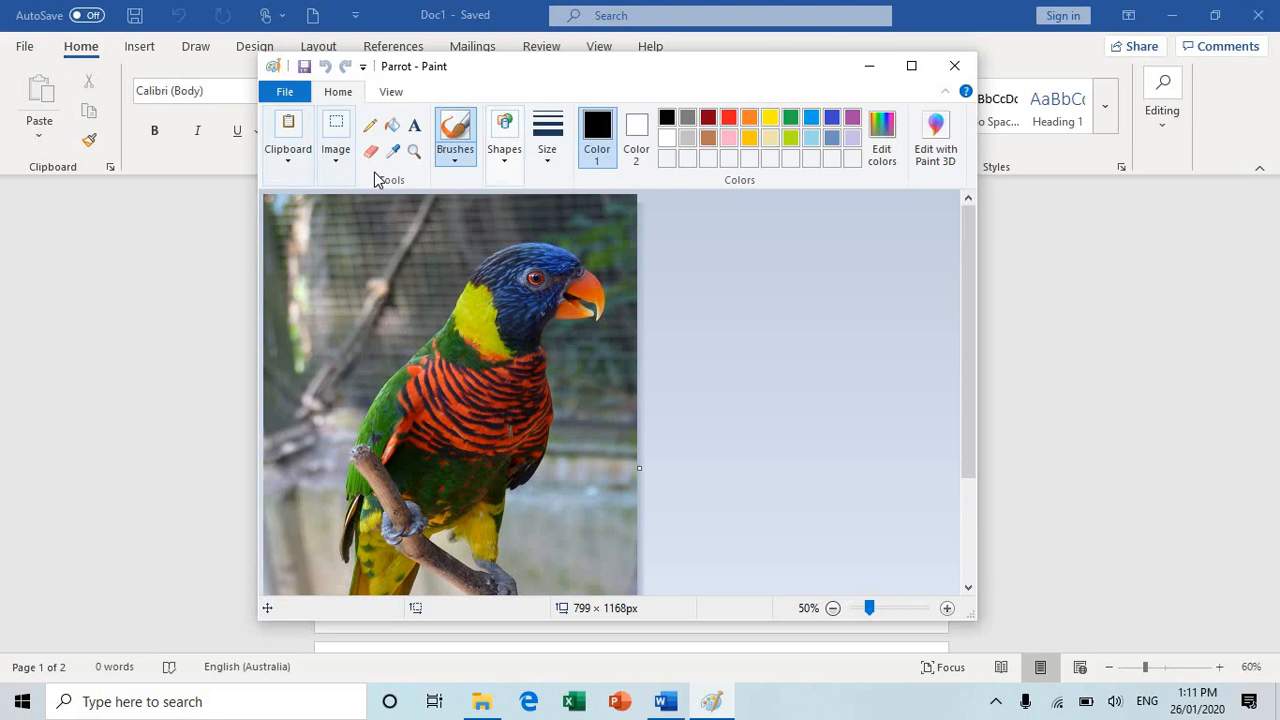
pyautogui.moveTo(394, 152)
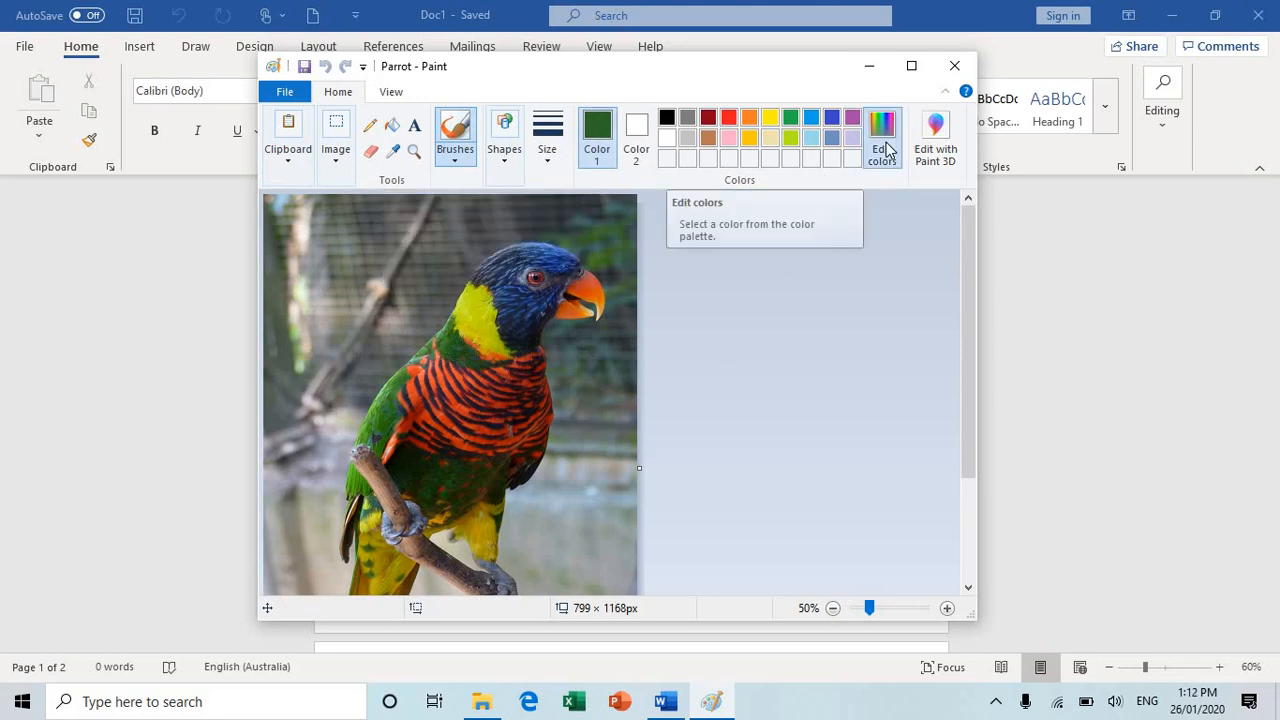
pyautogui.click(881, 138)
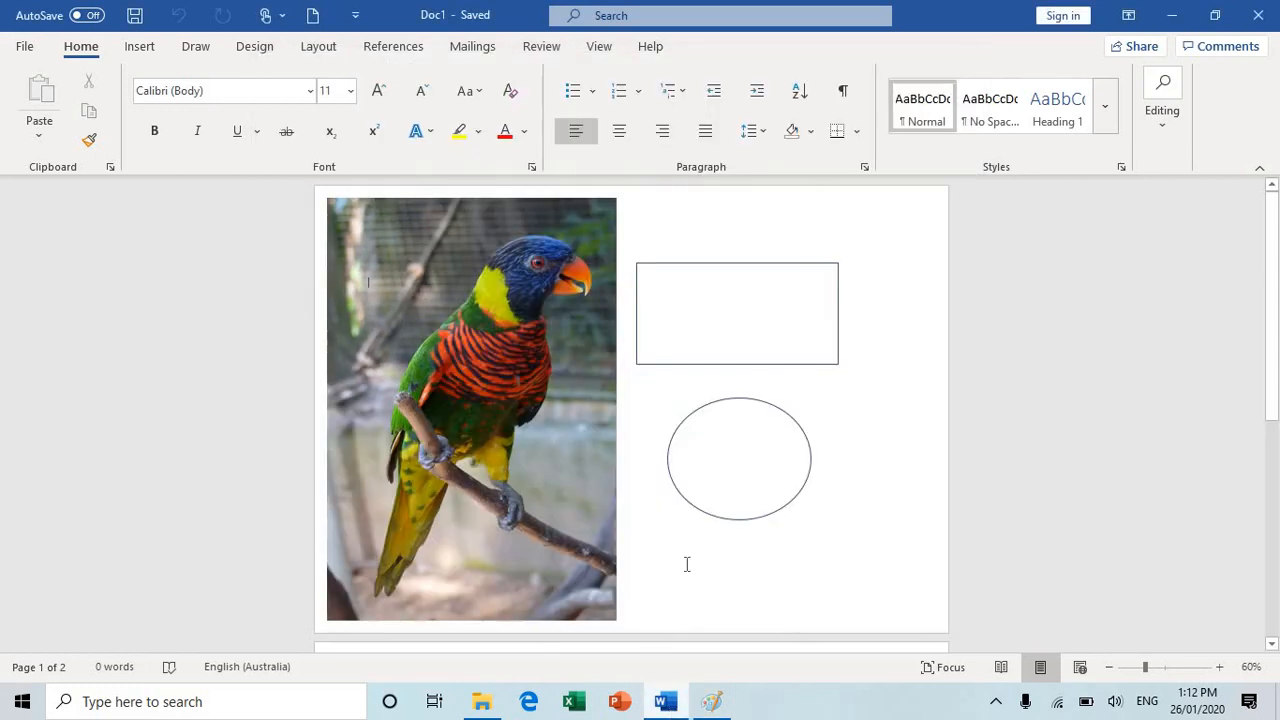
pyautogui.moveTo(556, 497)
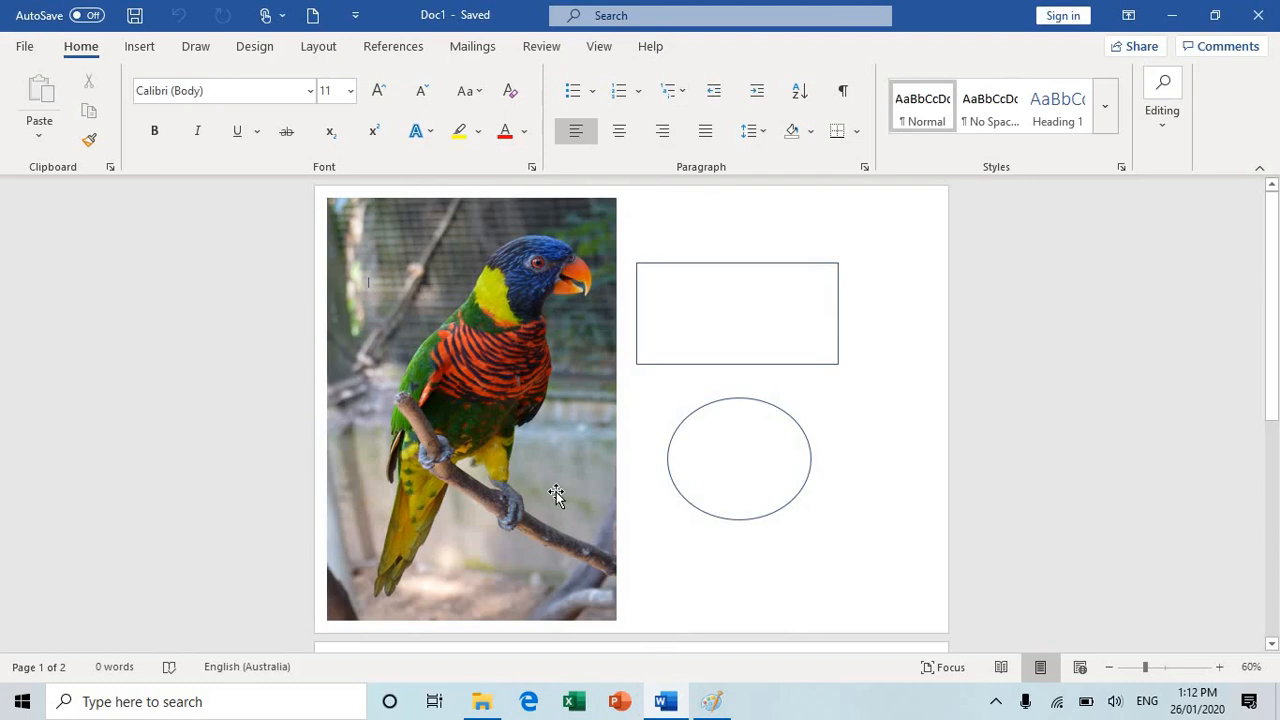
# Step: Select the rectangle beside the parrot and open its Shape Fill dropdown
pyautogui.click(737, 312)
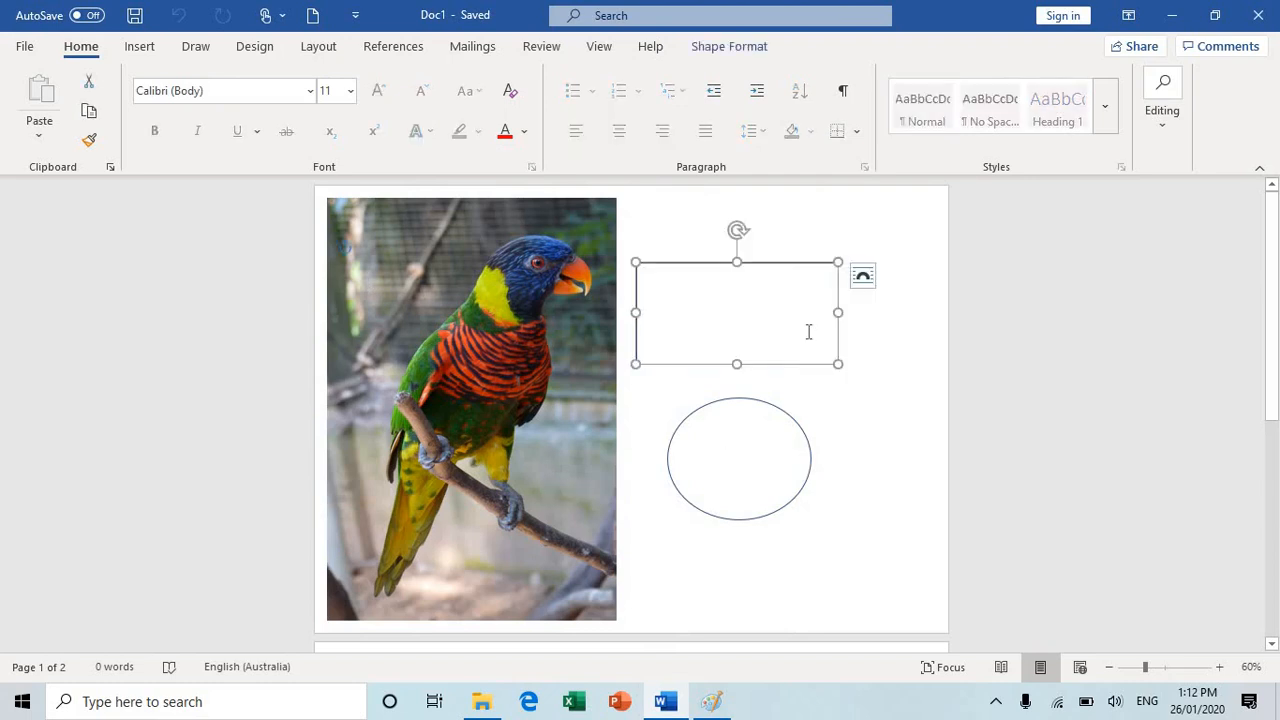
pyautogui.click(728, 46)
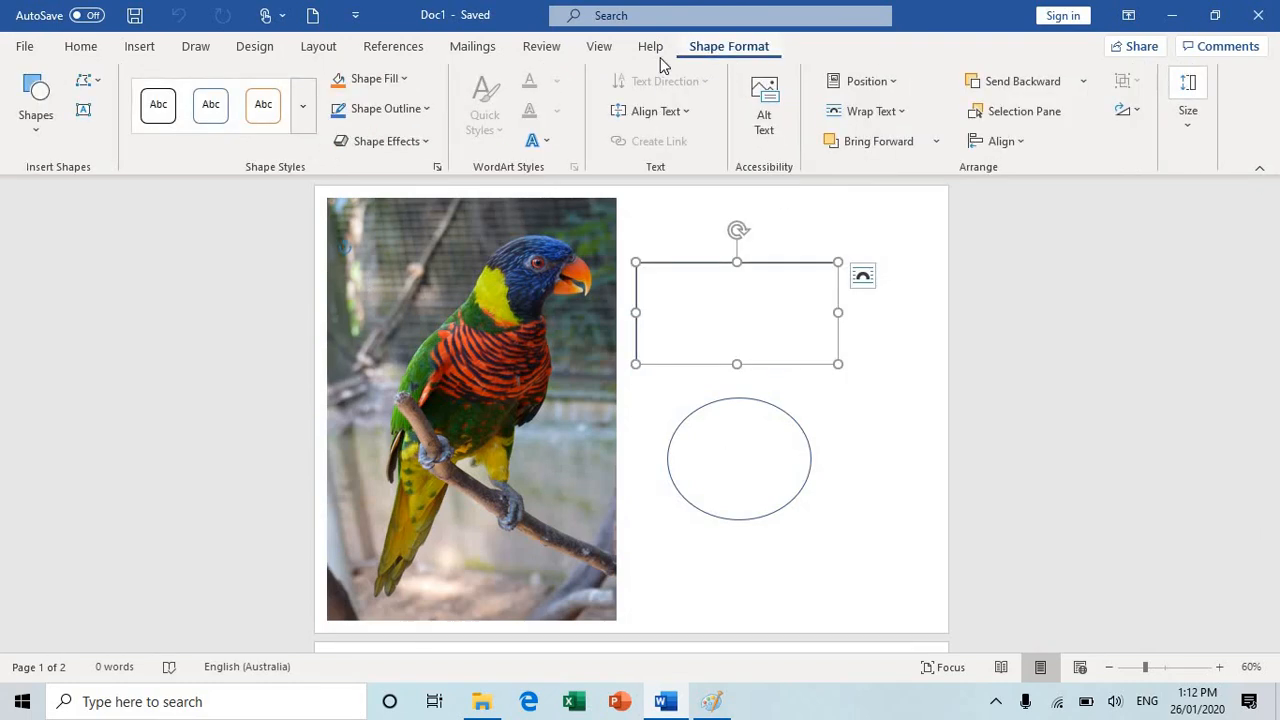
pyautogui.click(373, 78)
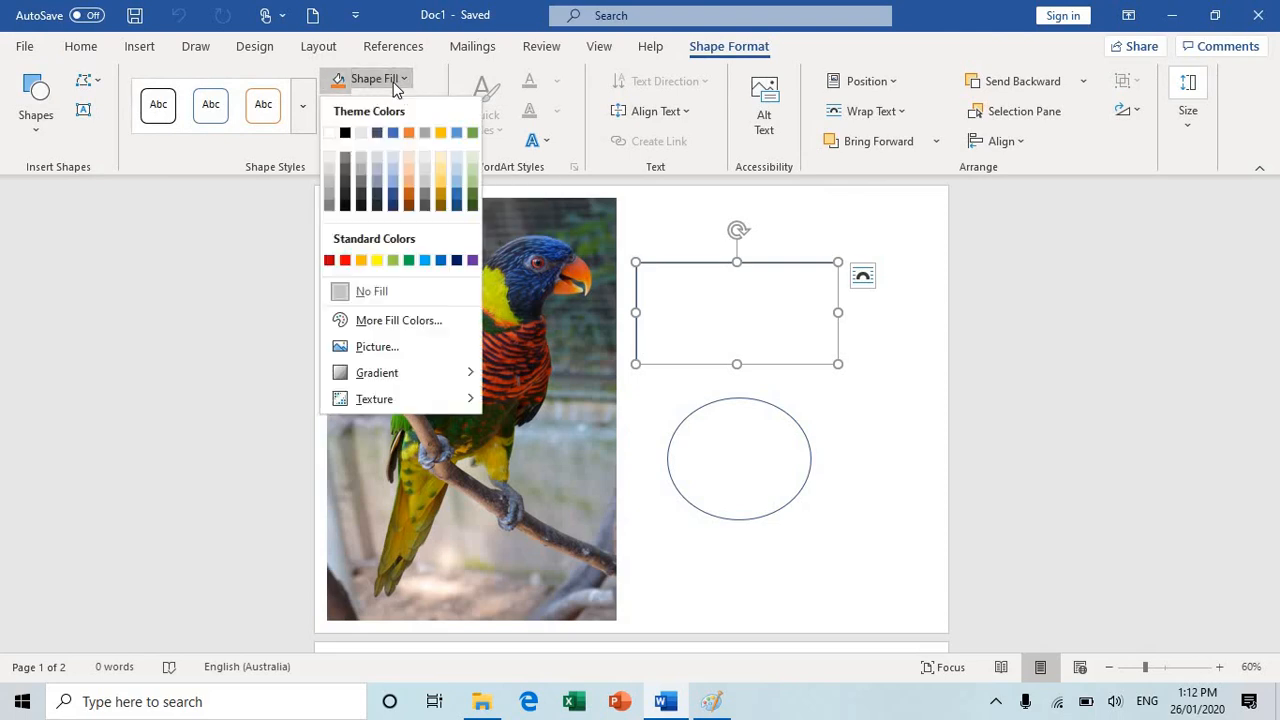
# Step: Fill the rectangle with custom colour Red 46, Green 102, Blue 41
pyautogui.click(402, 320)
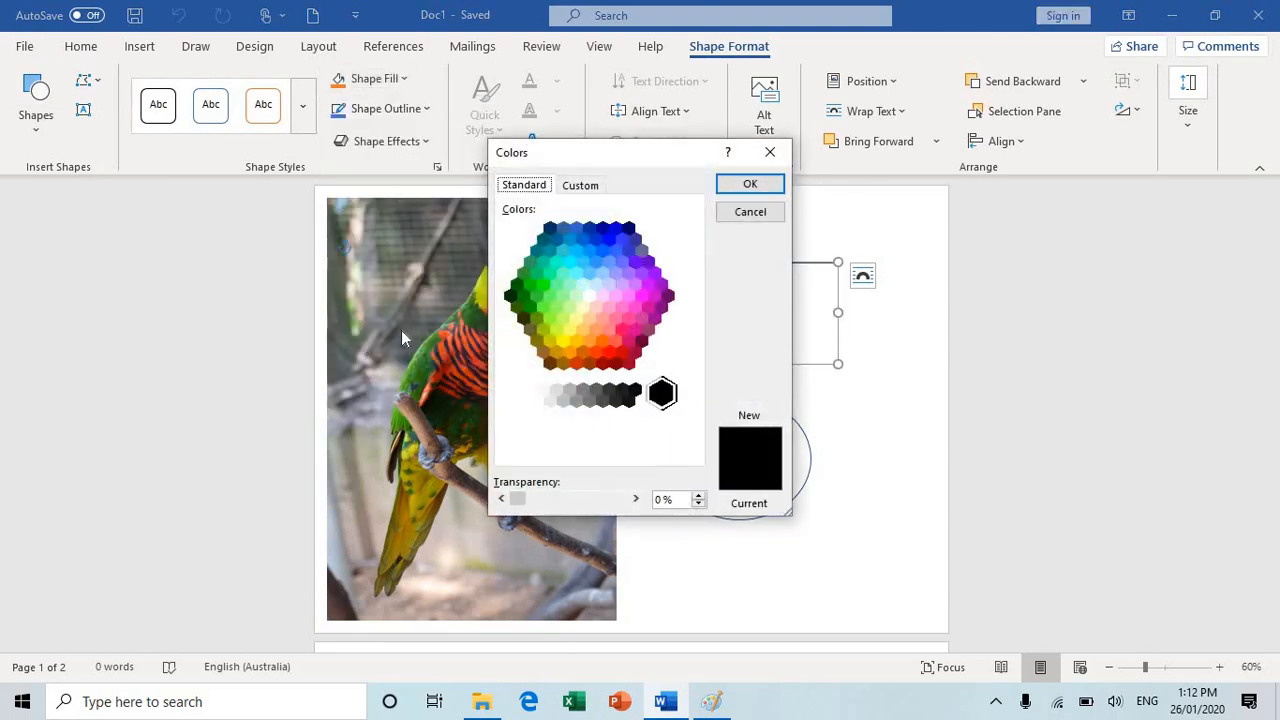
pyautogui.click(580, 184)
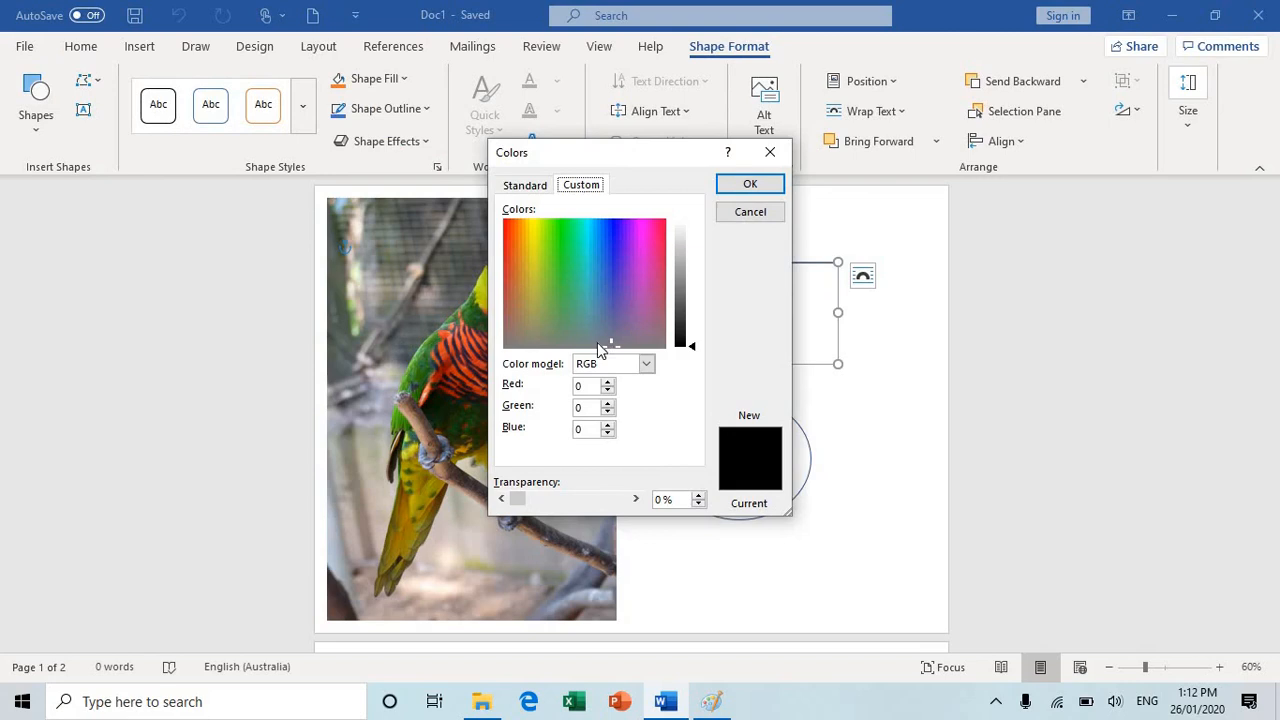
pyautogui.moveTo(691, 346); pyautogui.dragTo(691, 283)
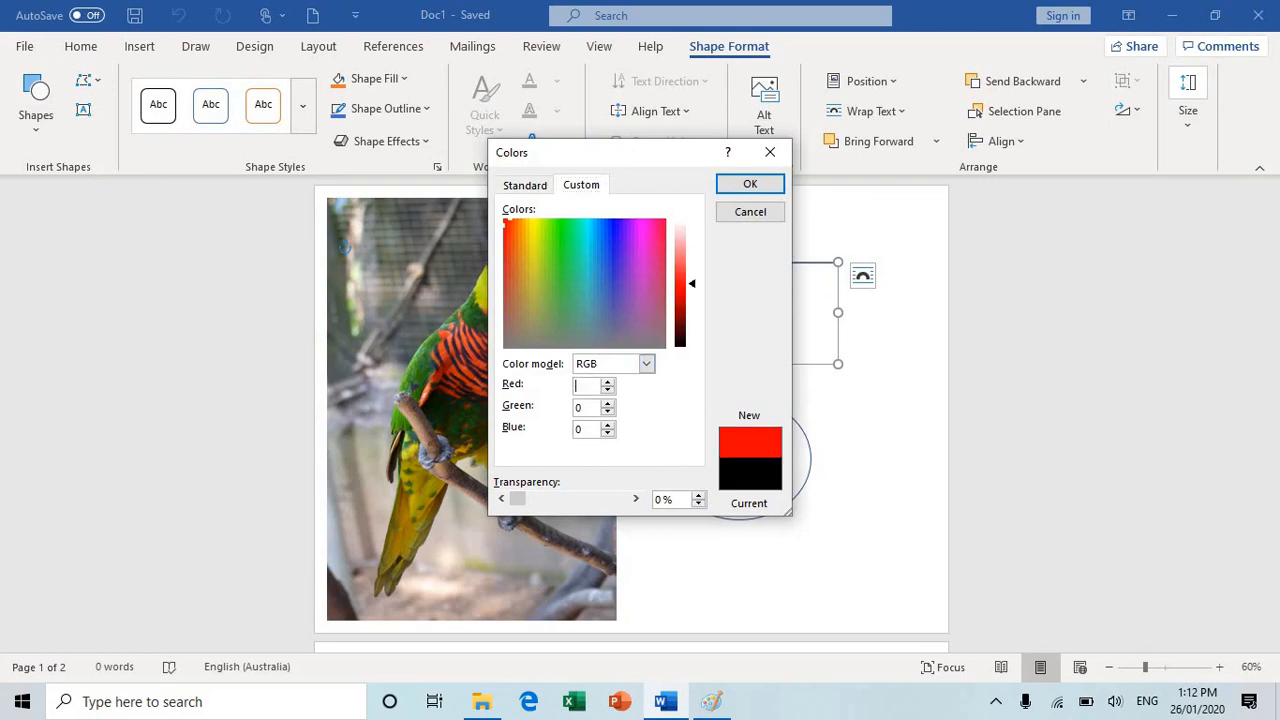
pyautogui.press('Win+Tab')
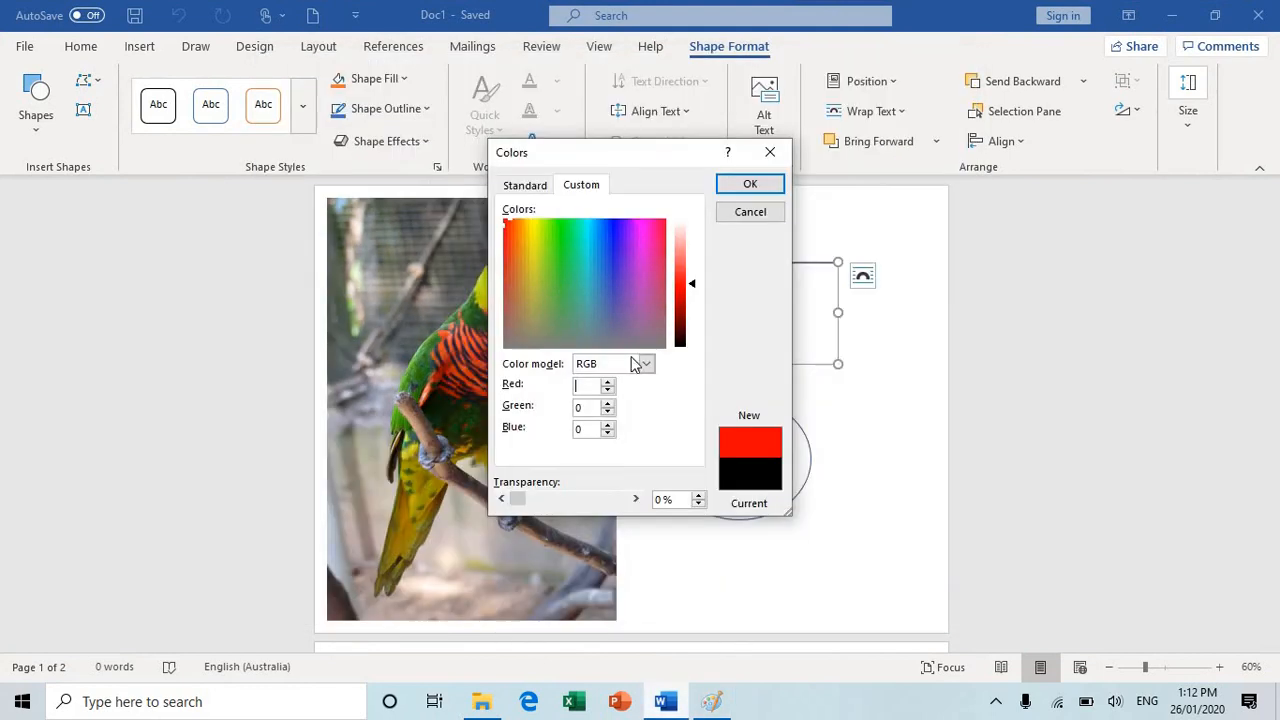
pyautogui.write('46')
pyautogui.click(588, 407)
pyautogui.write('102')
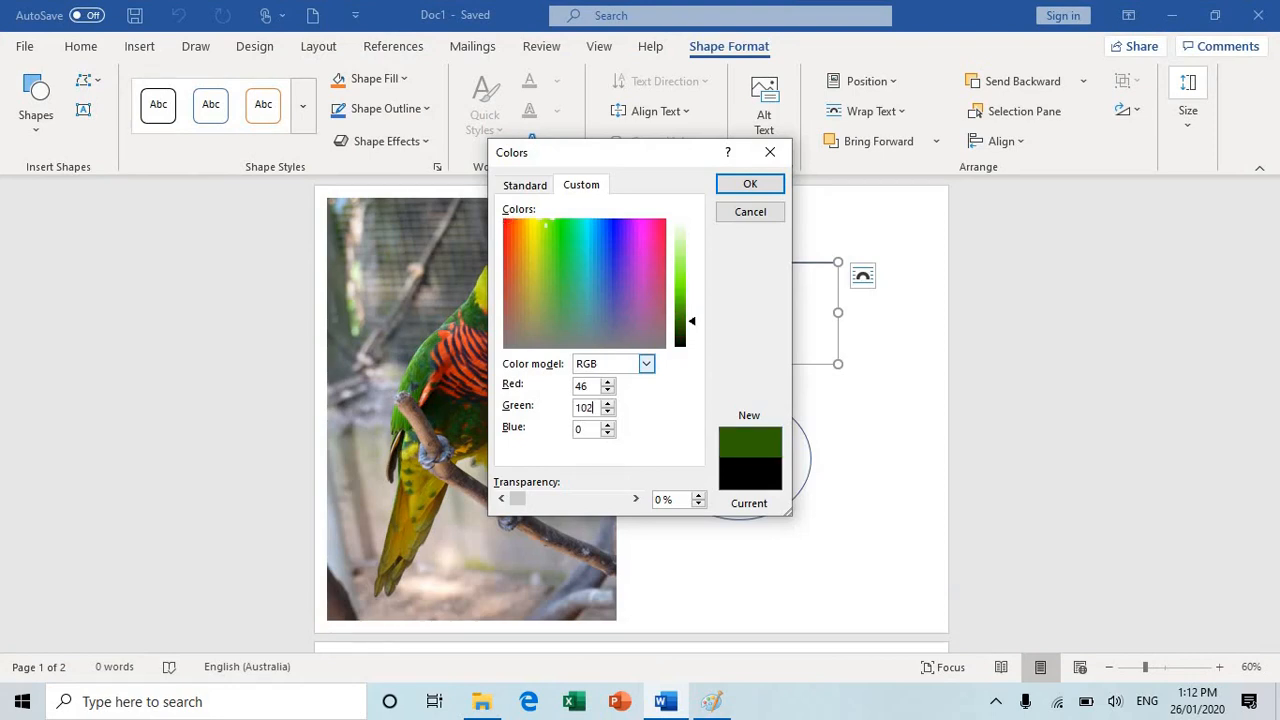
pyautogui.click(556, 291)
pyautogui.write('41')
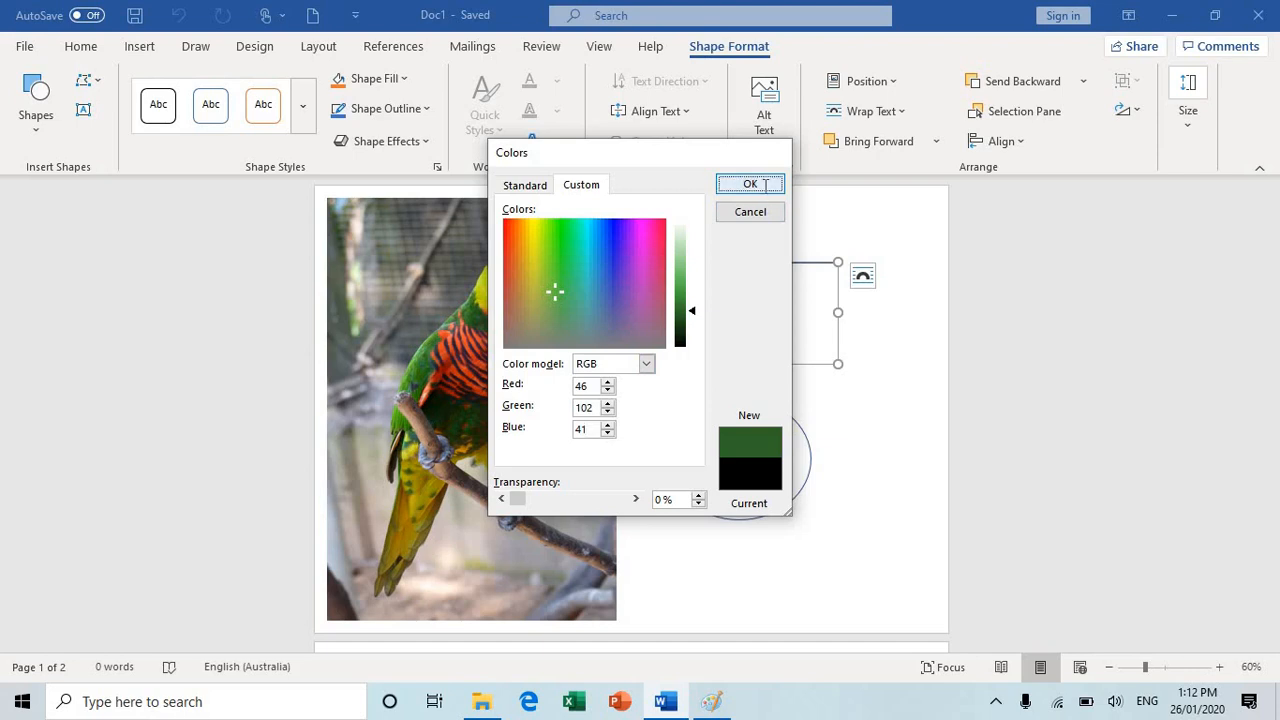
pyautogui.click(749, 184)
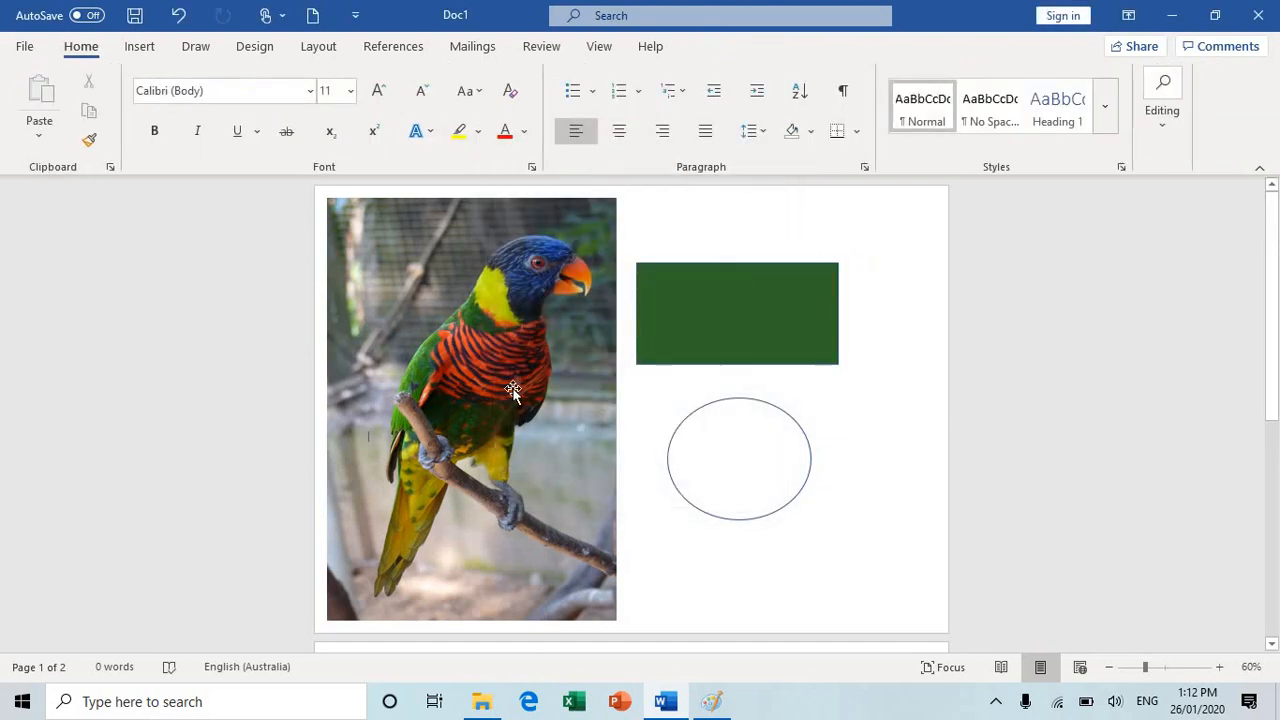
# Step: Select the green rectangle beside the parrot again
pyautogui.click(737, 313)
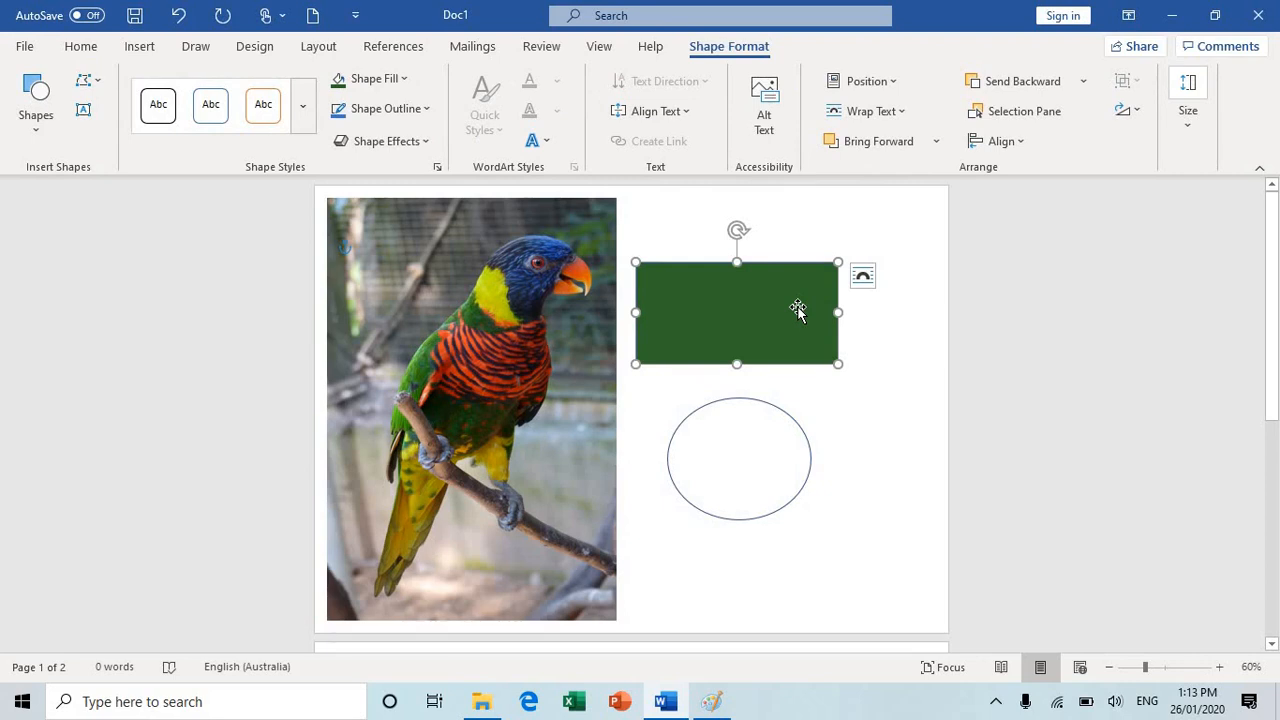
pyautogui.moveTo(778, 497)
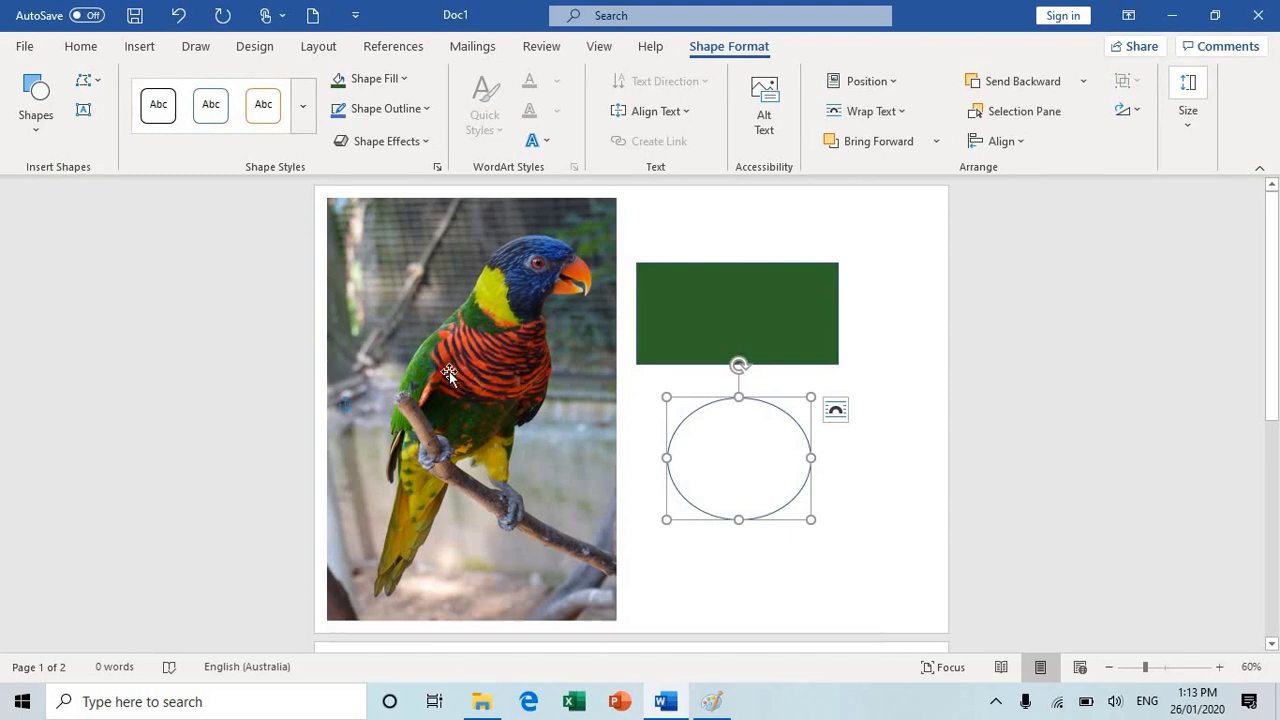
pyautogui.moveTo(471, 409)
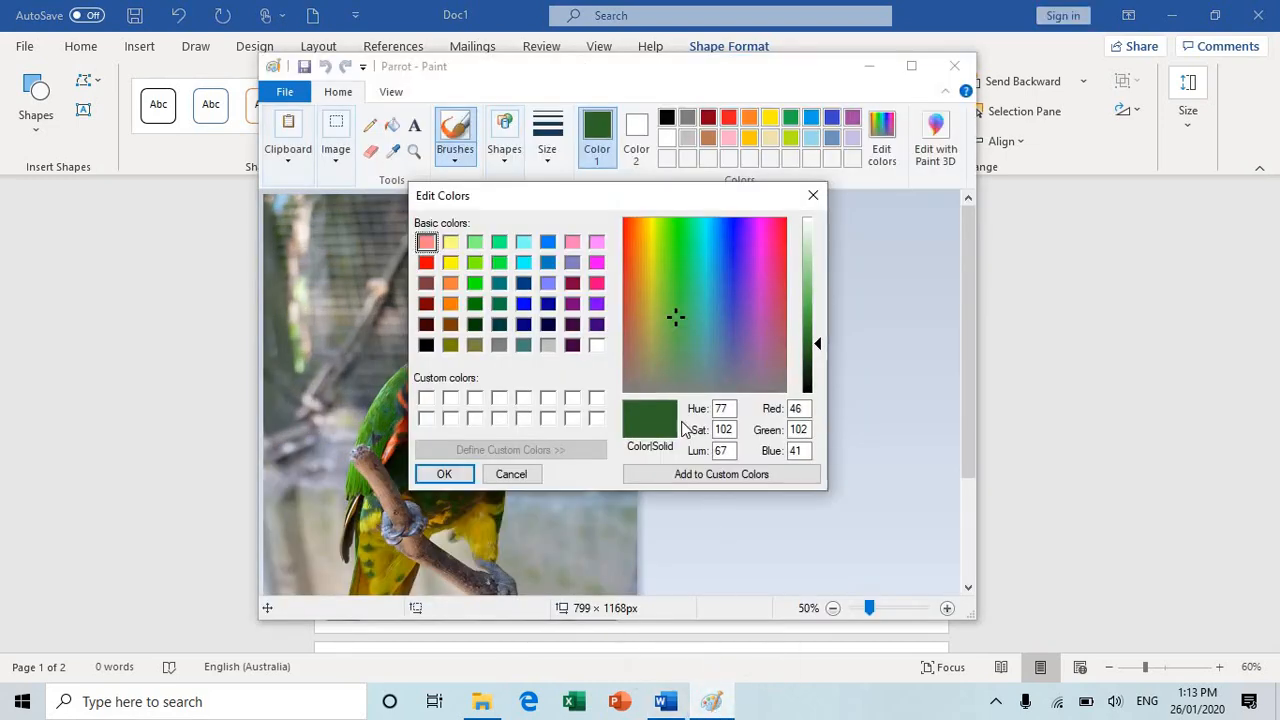
# Step: Sample the parrot's orange-red chest with the Color picker and view its RGB values
pyautogui.click(511, 473)
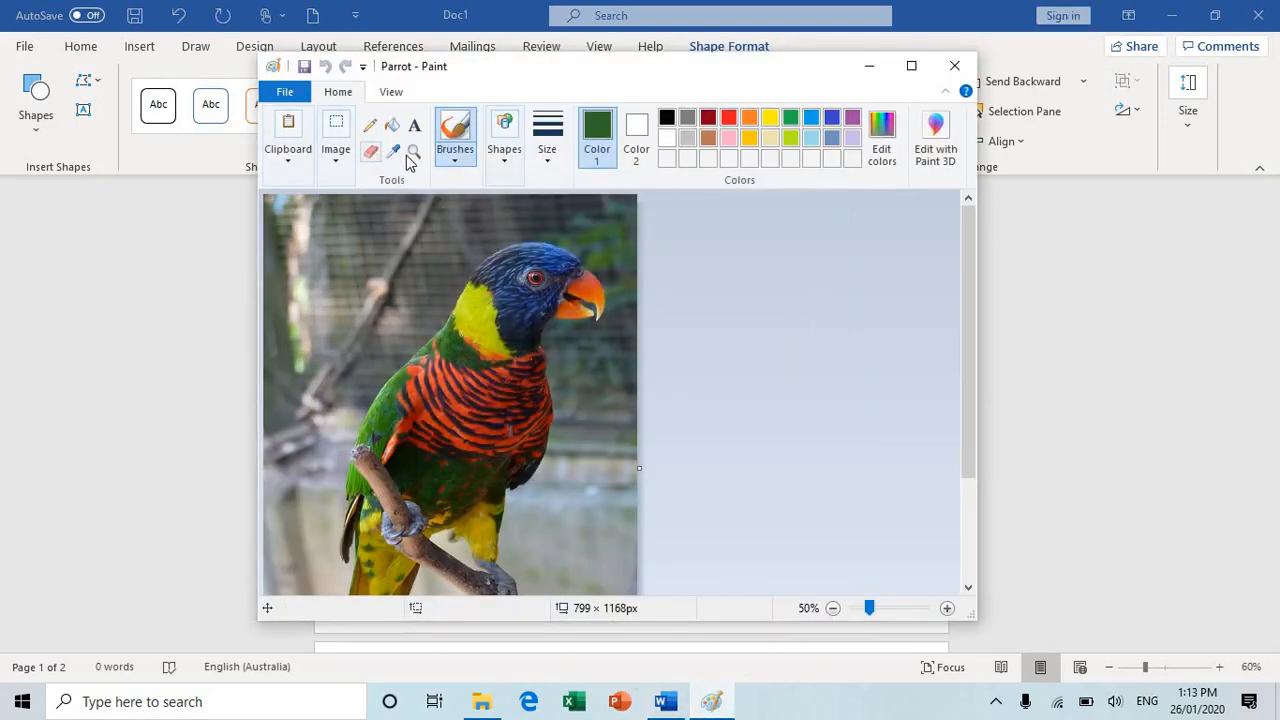
pyautogui.click(370, 151)
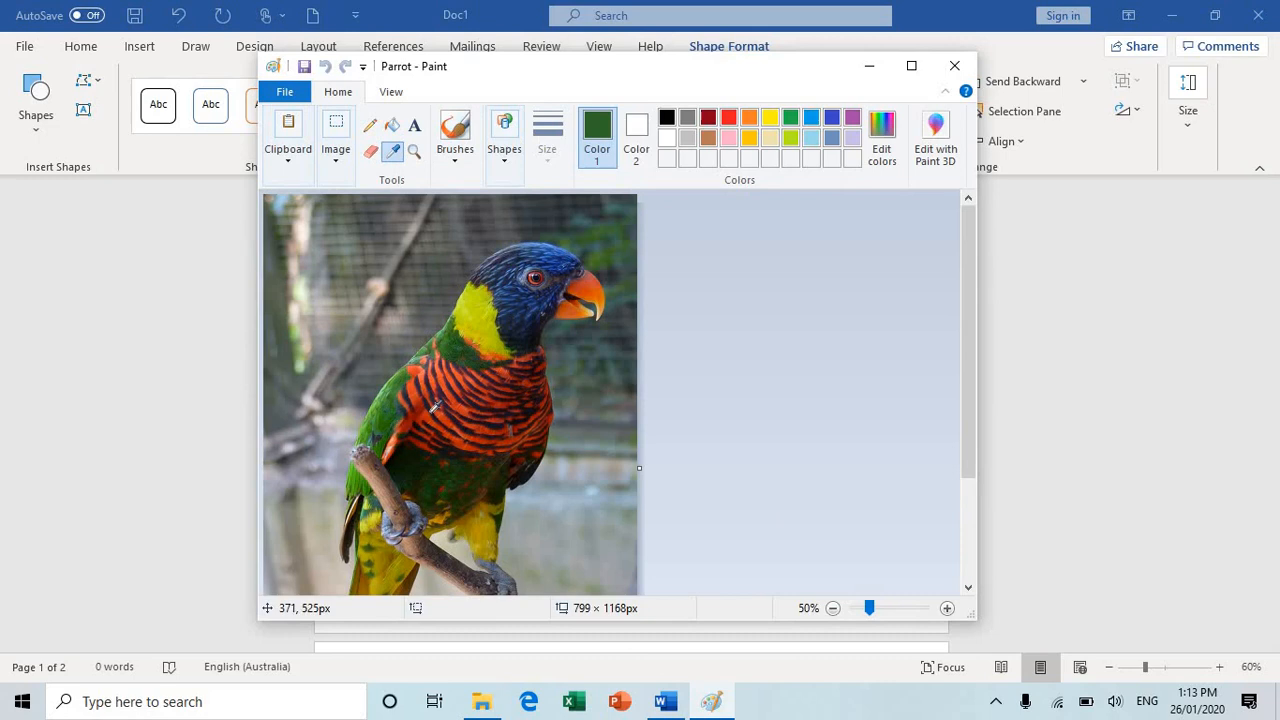
pyautogui.moveTo(432, 415)
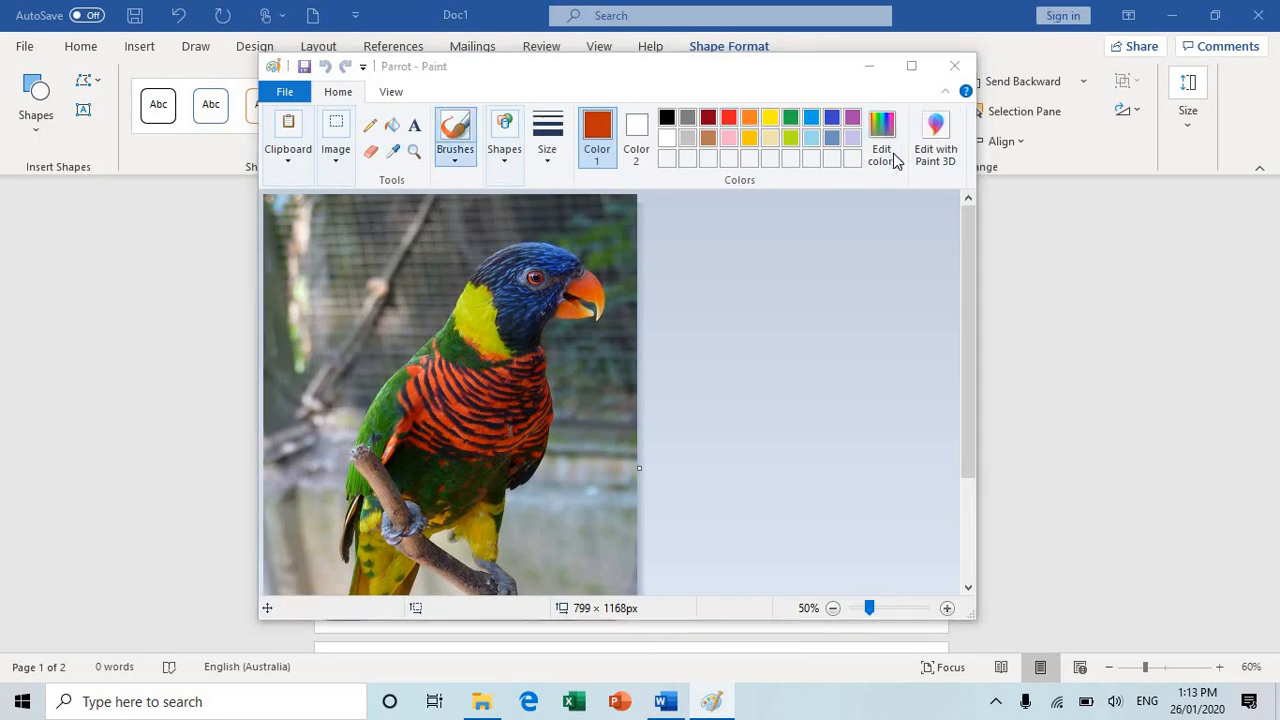
pyautogui.click(881, 137)
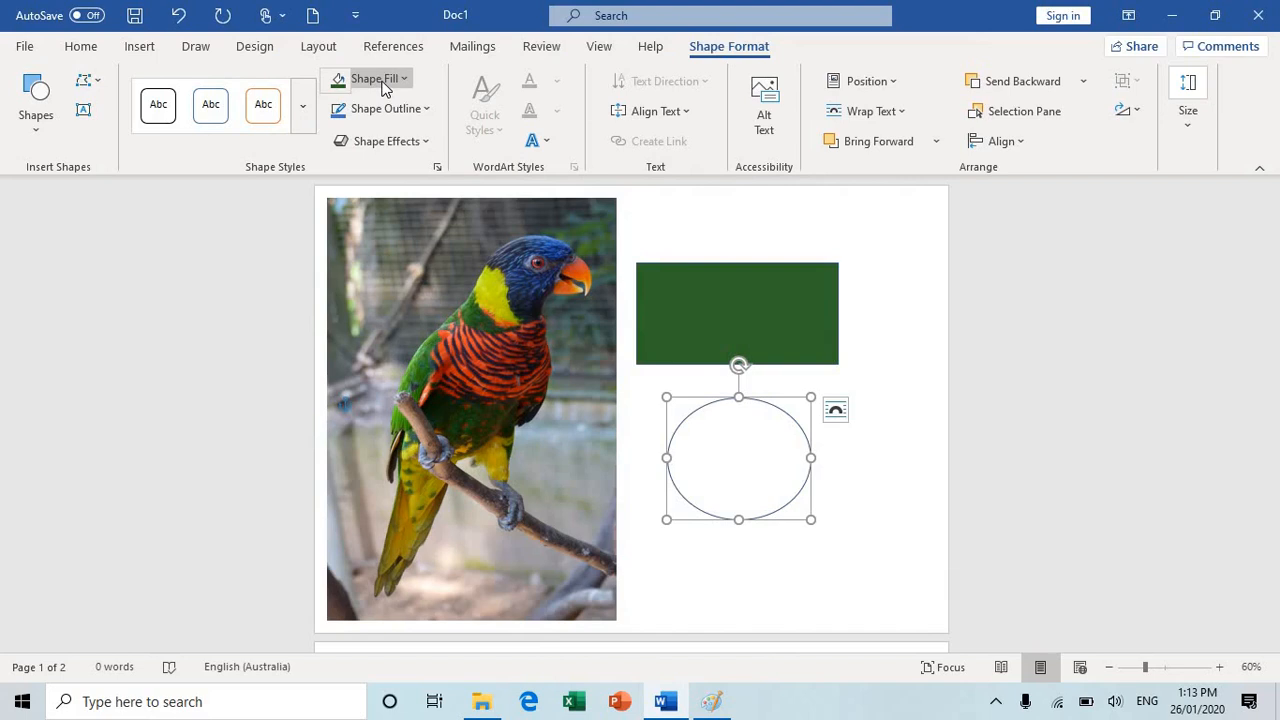
# Step: Fill the ellipse with the sampled orange-red, entering 193 as red in More Fill Colors
pyautogui.click(372, 80)
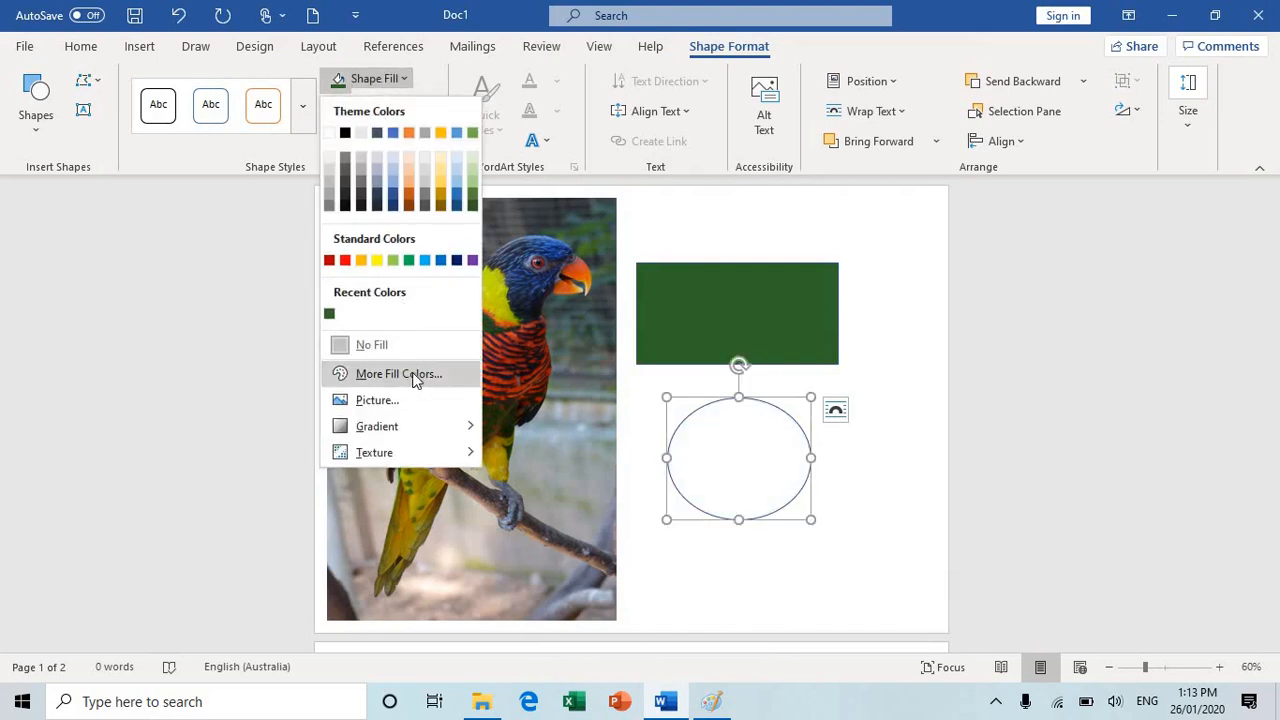
pyautogui.click(399, 373)
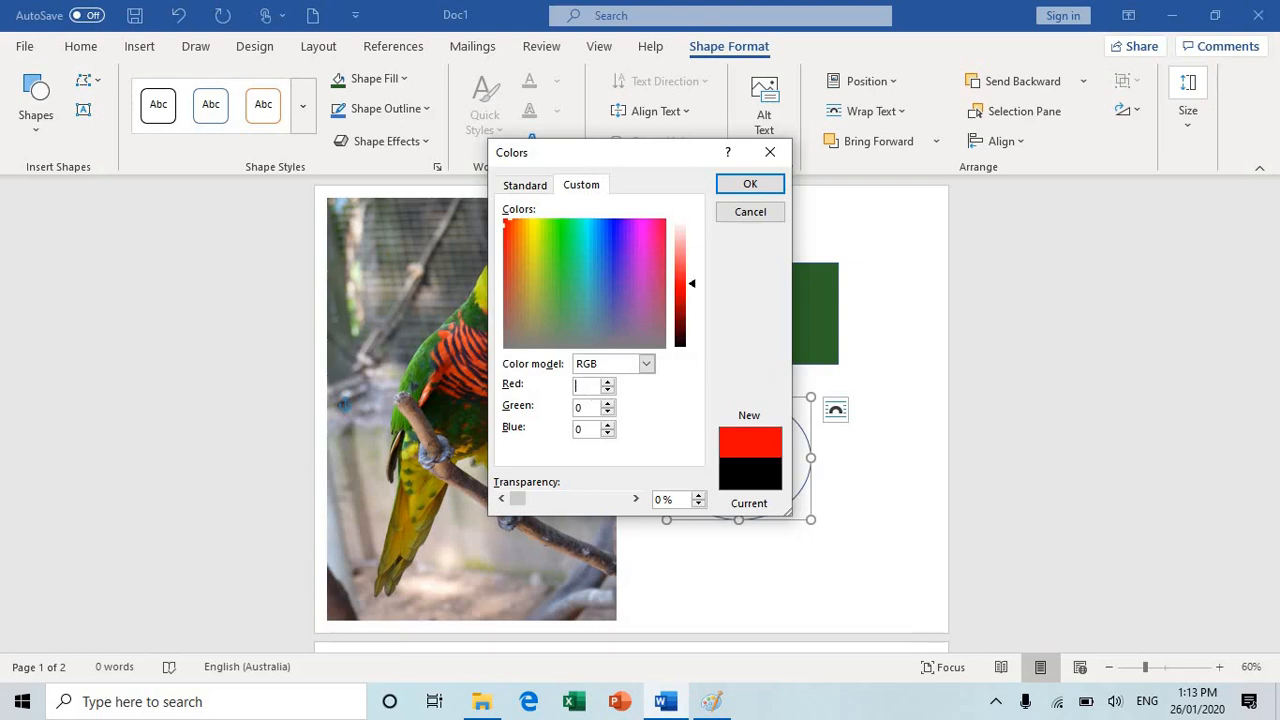
pyautogui.write('193')
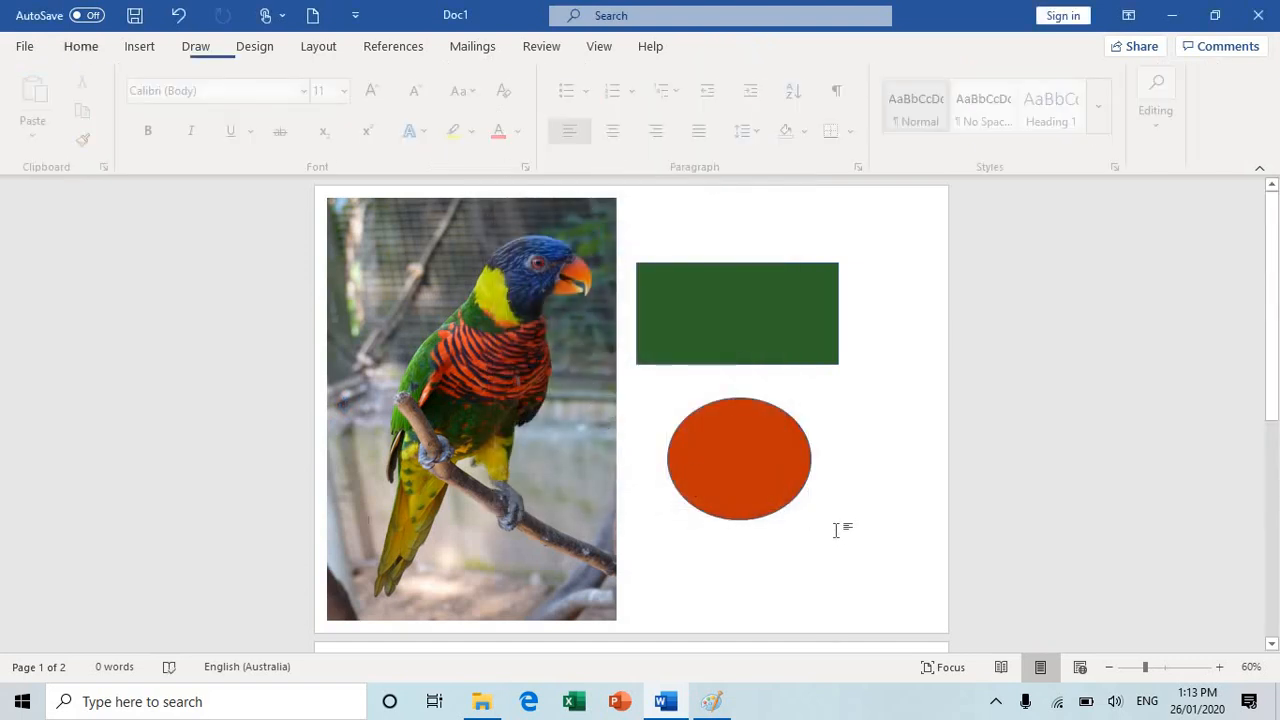
# Step: Deselect the shape and move to page 2 with the Minion photo
pyautogui.click(81, 46)
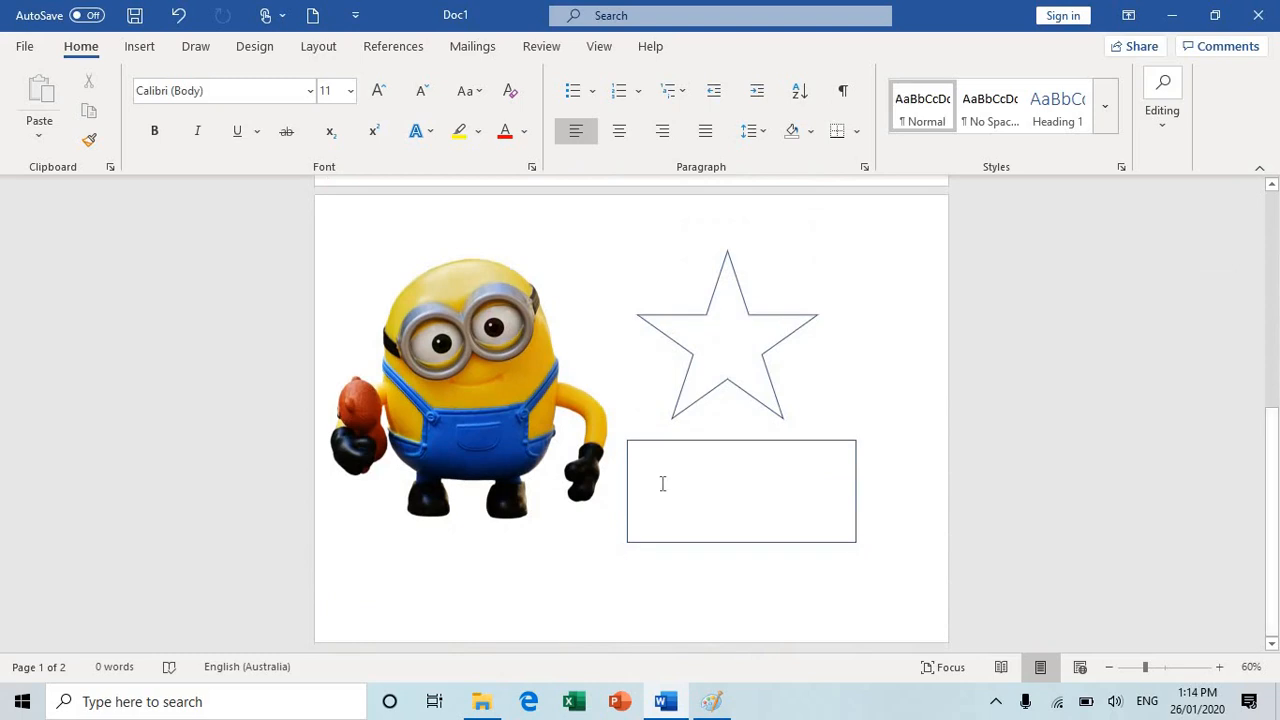
pyautogui.moveTo(643, 357)
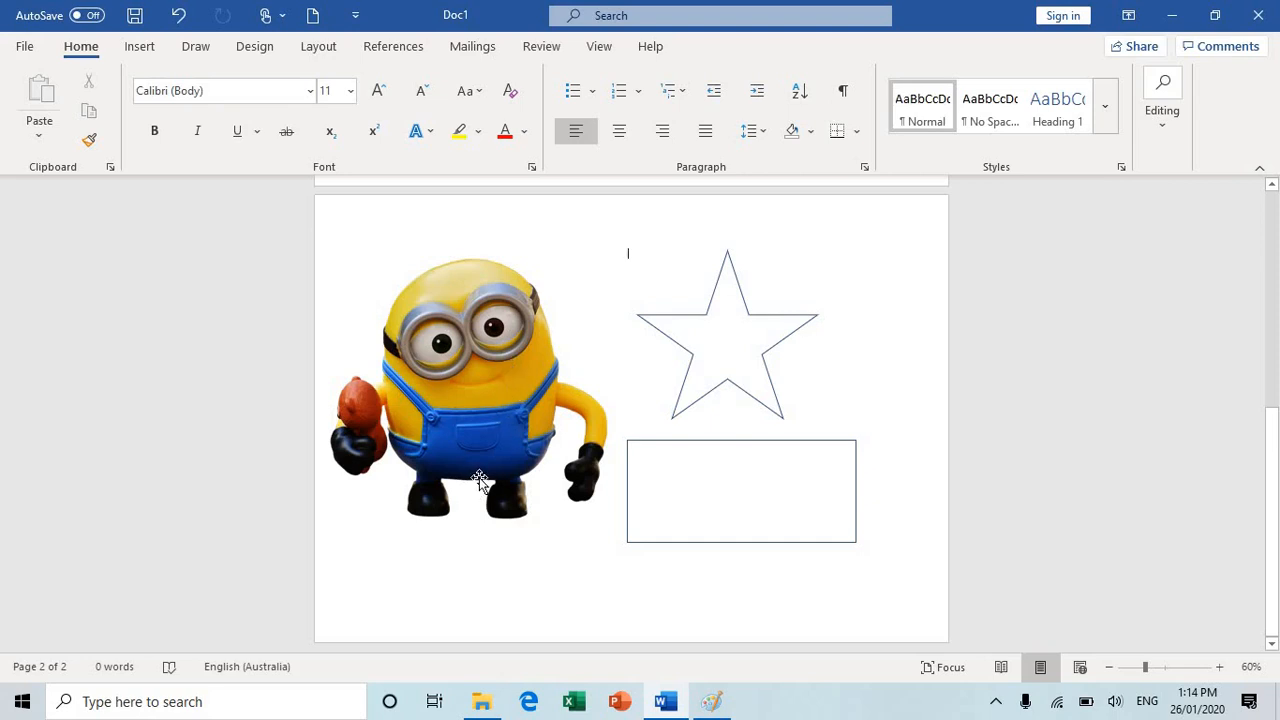
pyautogui.moveTo(711, 700)
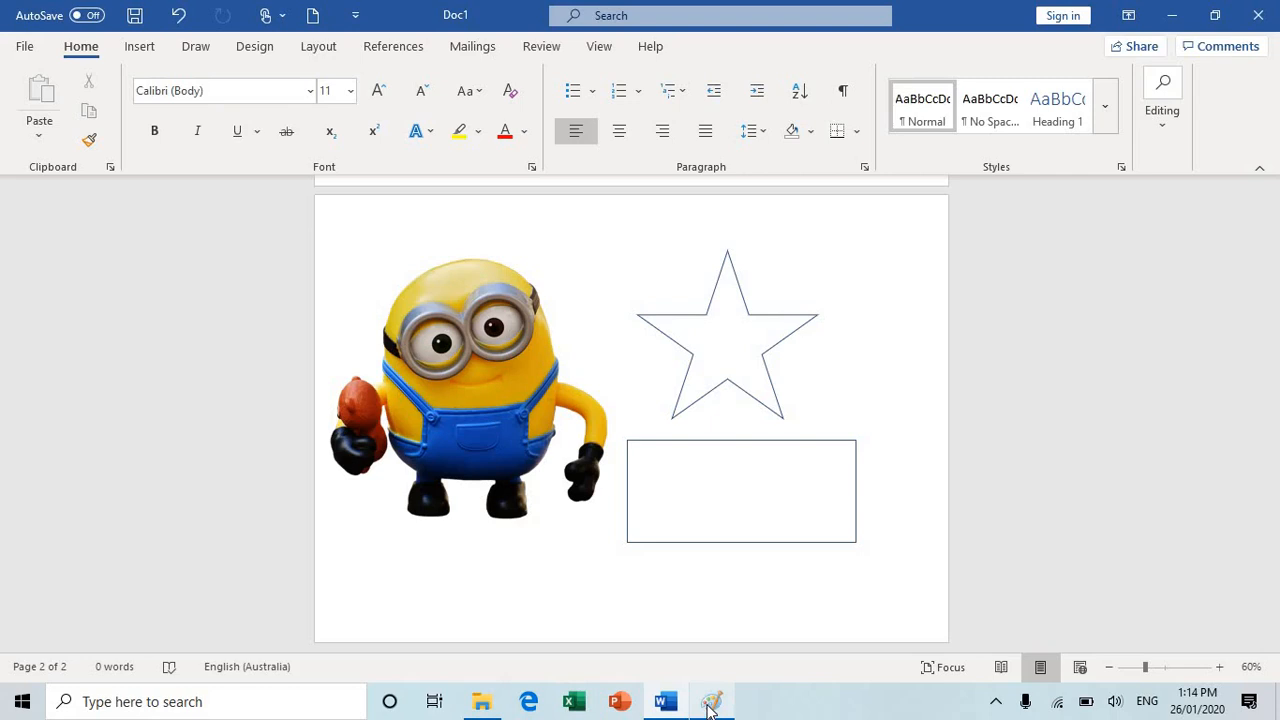
# Step: Bring Paint up, cancel the Edit colors dialog, and close it
pyautogui.click(711, 700)
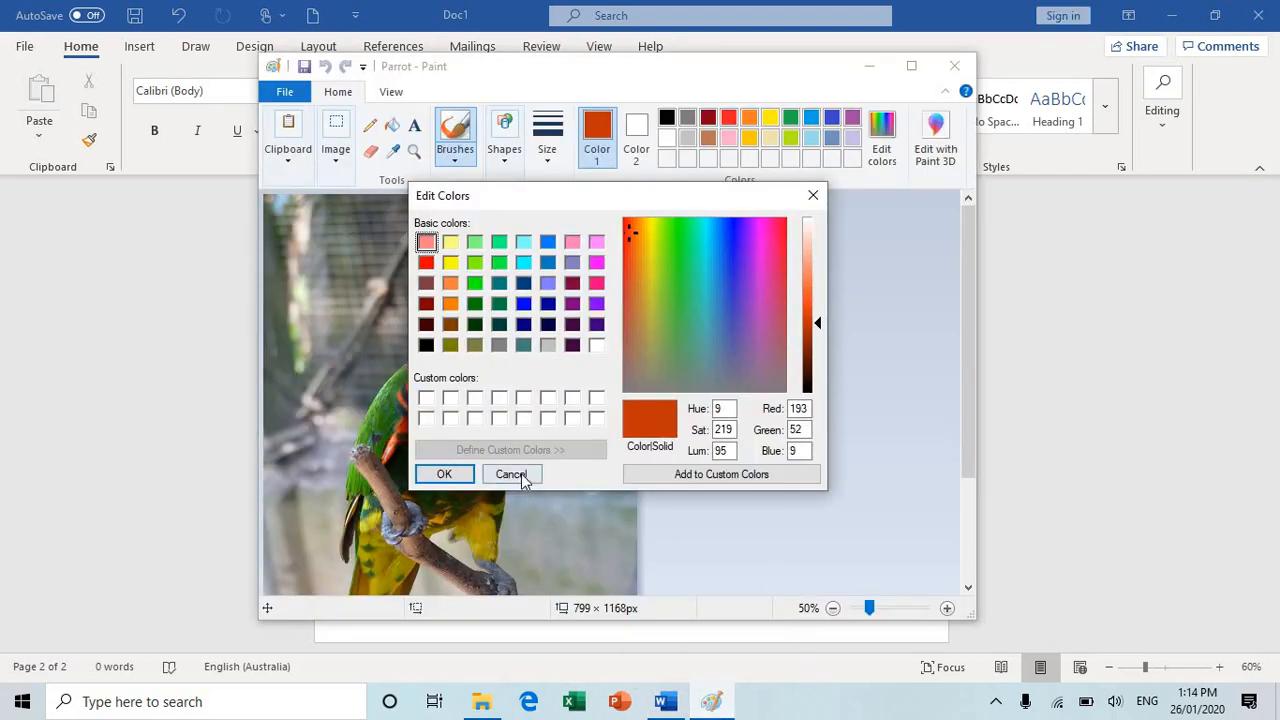
pyautogui.click(511, 474)
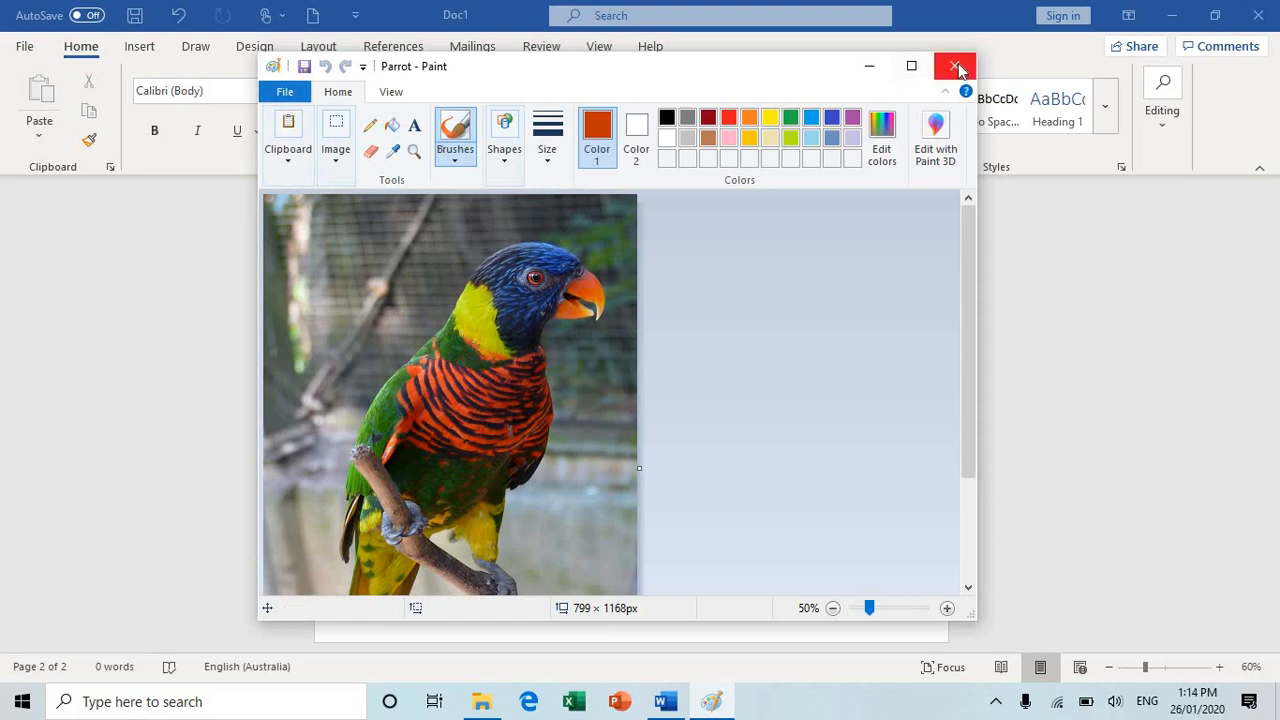
pyautogui.click(205, 701)
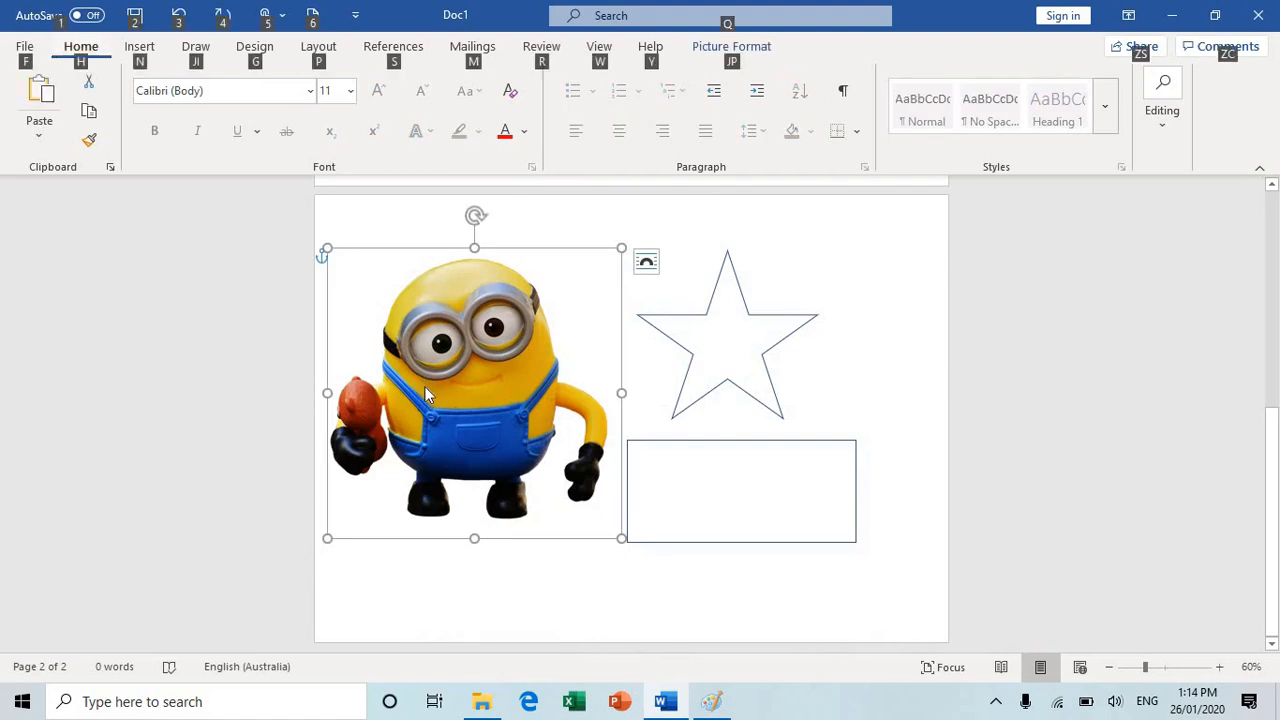
# Step: Sample the Minion's yellow body with the Color picker and view its values
pyautogui.click(711, 701)
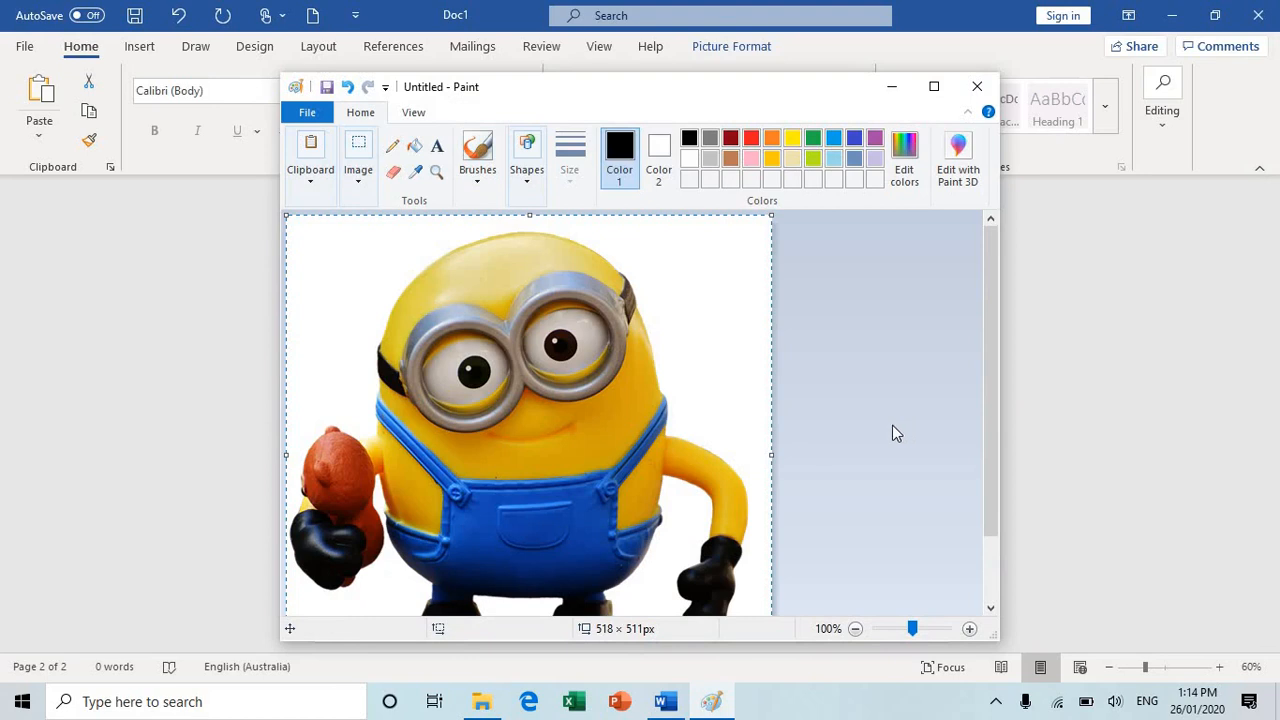
pyautogui.moveTo(448, 207)
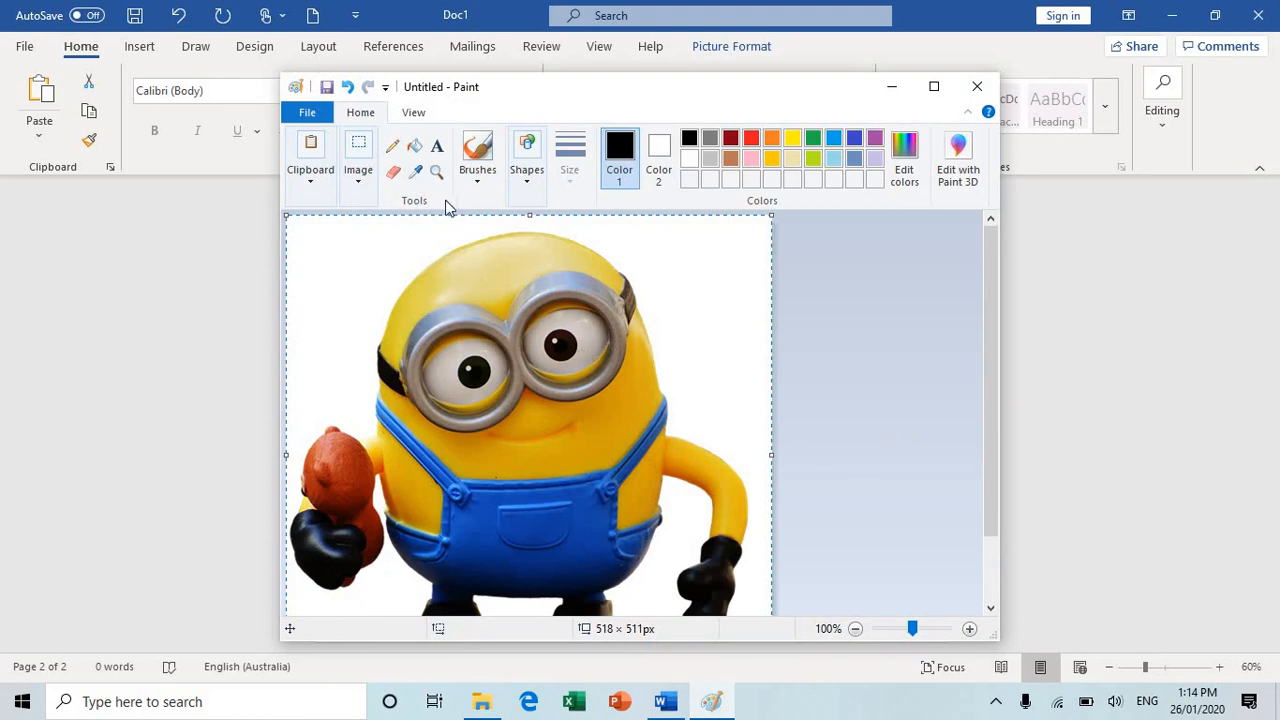
pyautogui.click(416, 172)
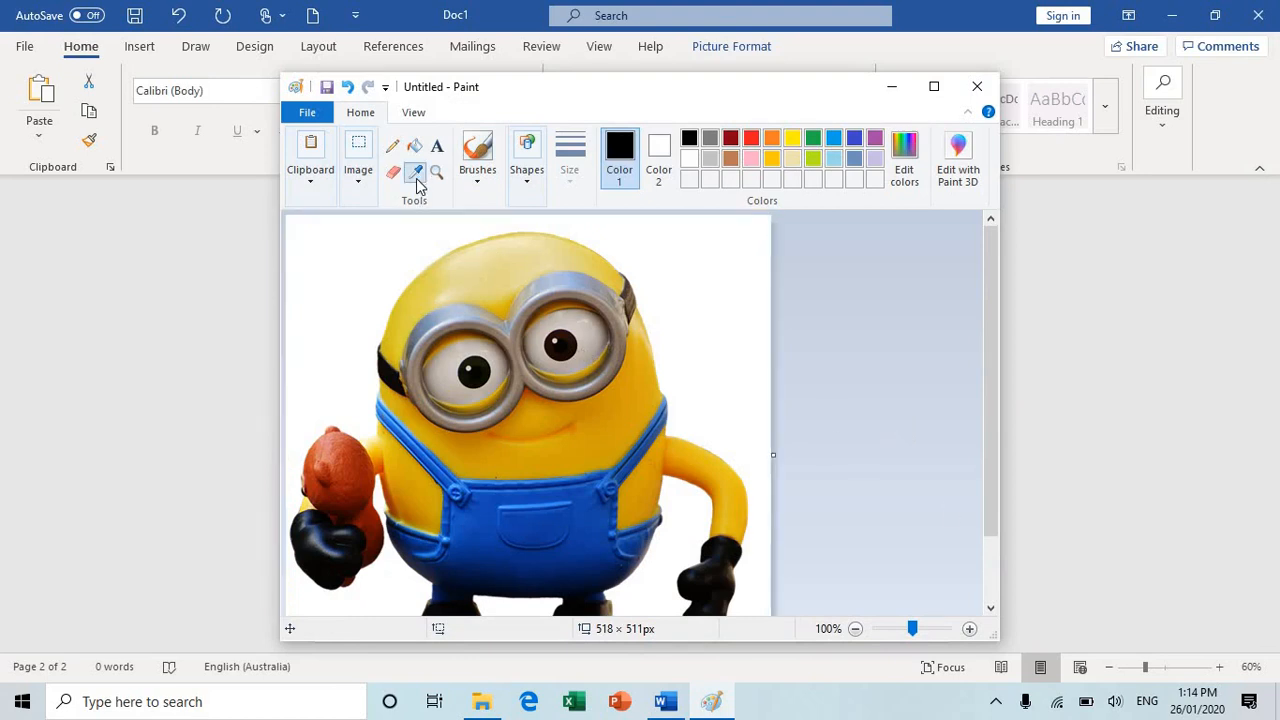
pyautogui.click(477, 150)
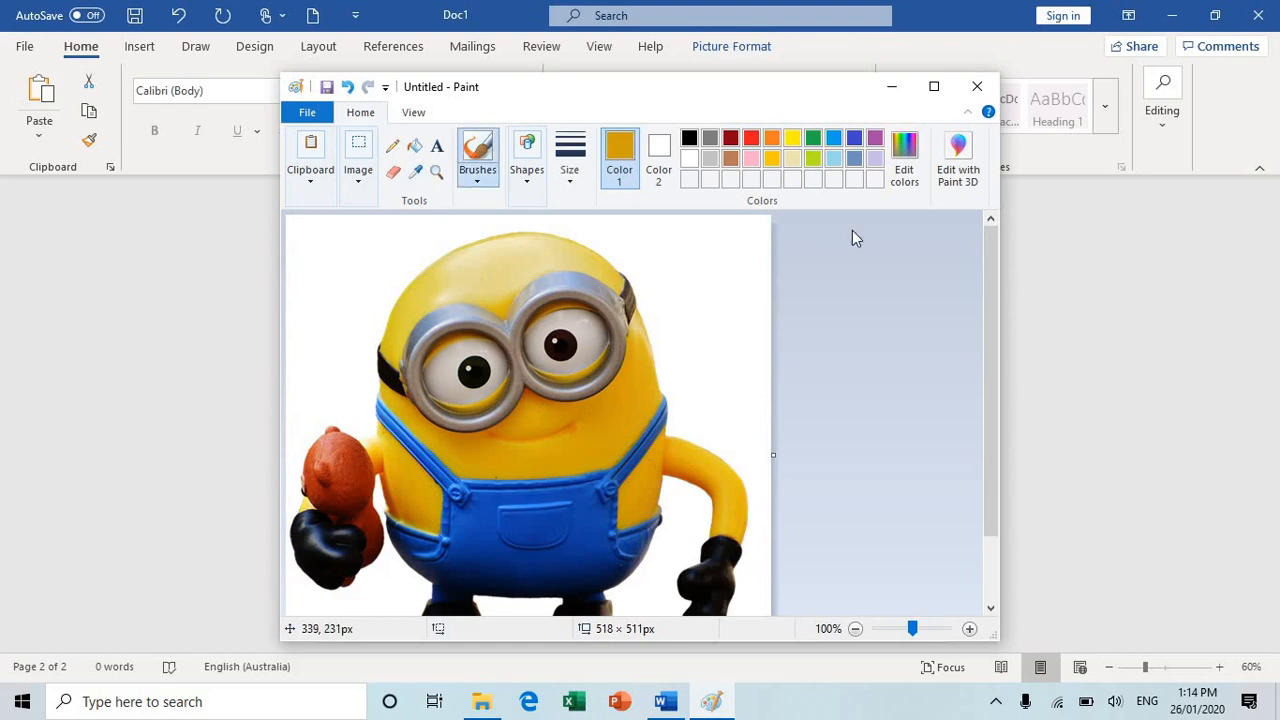
pyautogui.click(903, 155)
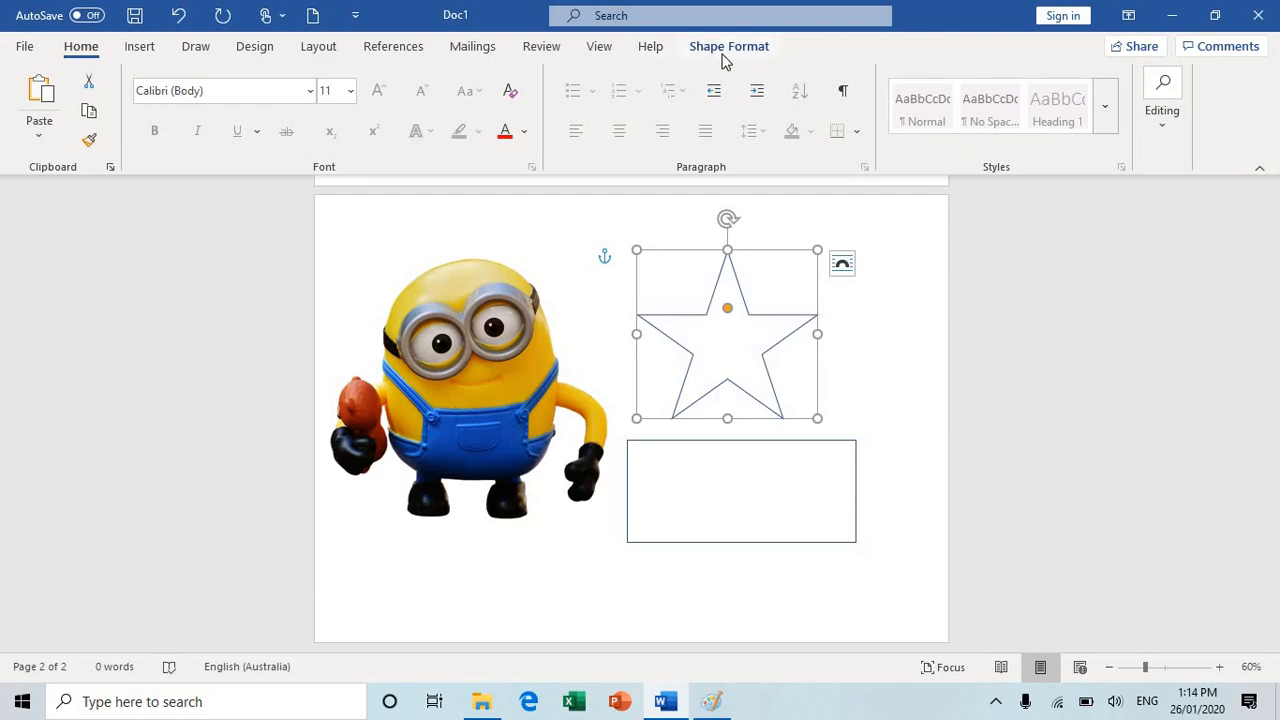
# Step: Give the star beside the Minion a custom RGB 211, 160, 12 golden yellow fill
pyautogui.click(375, 78)
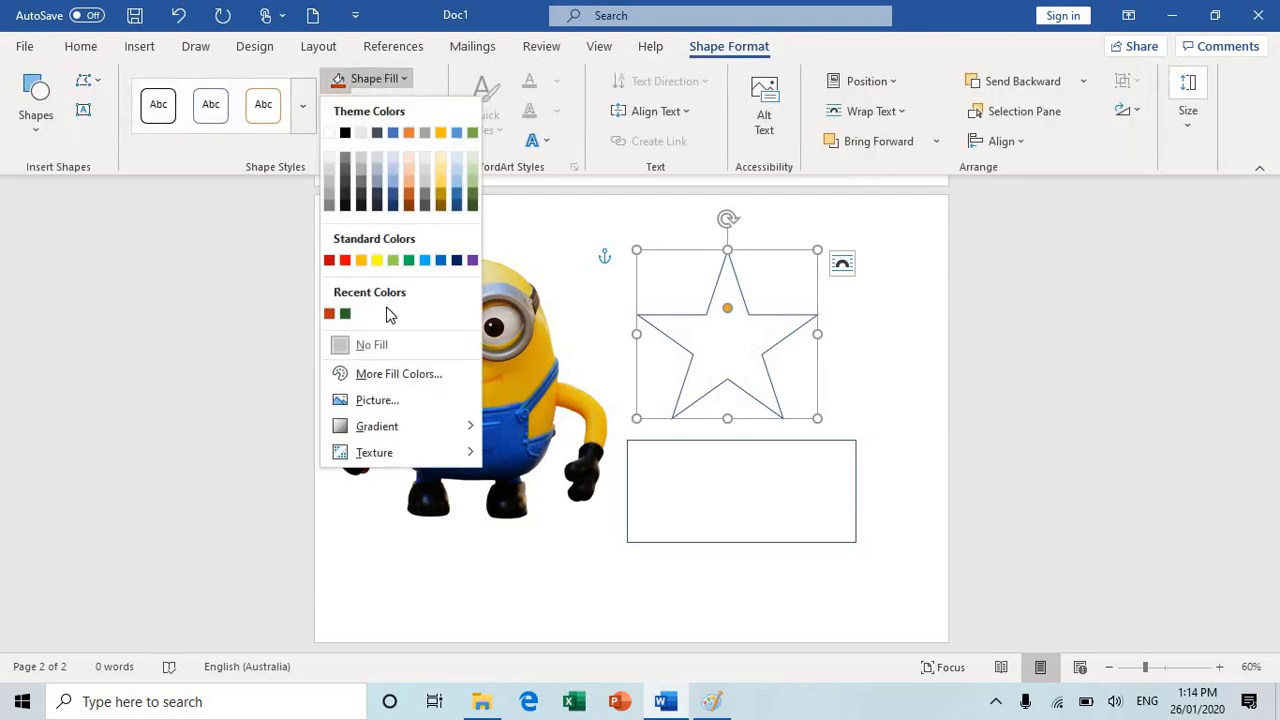
pyautogui.click(399, 373)
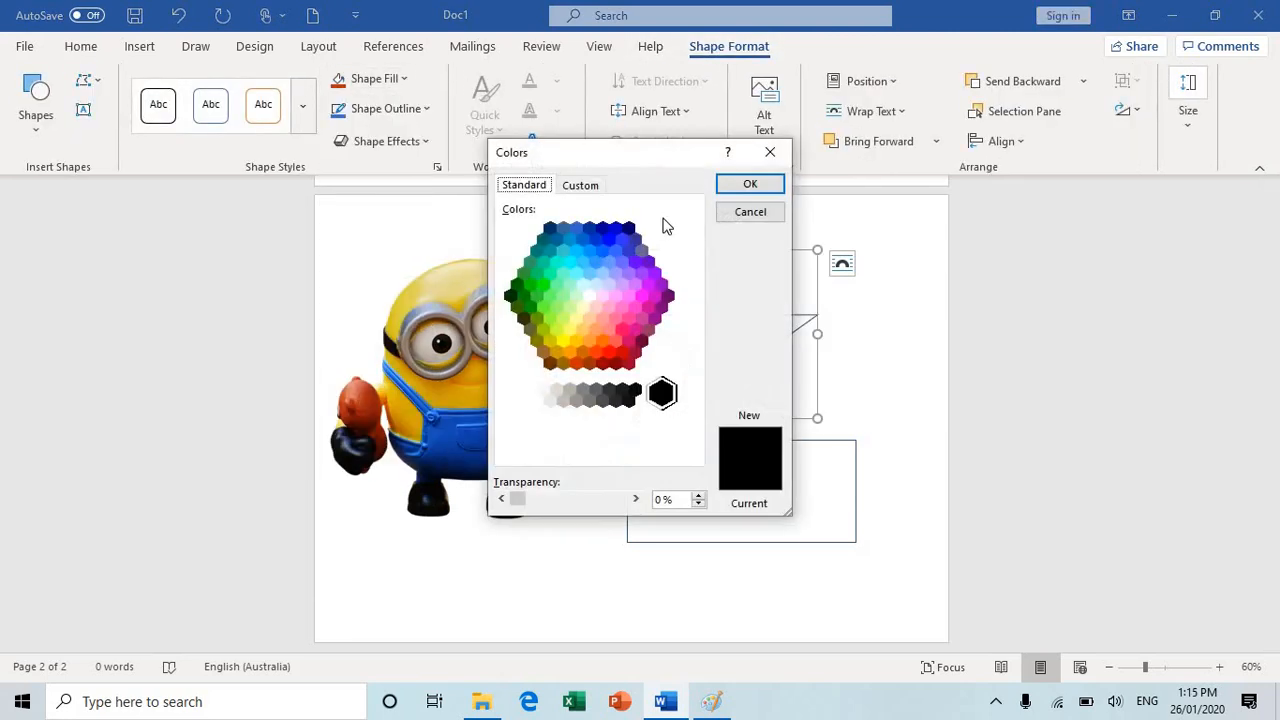
pyautogui.click(580, 184)
pyautogui.write('12')
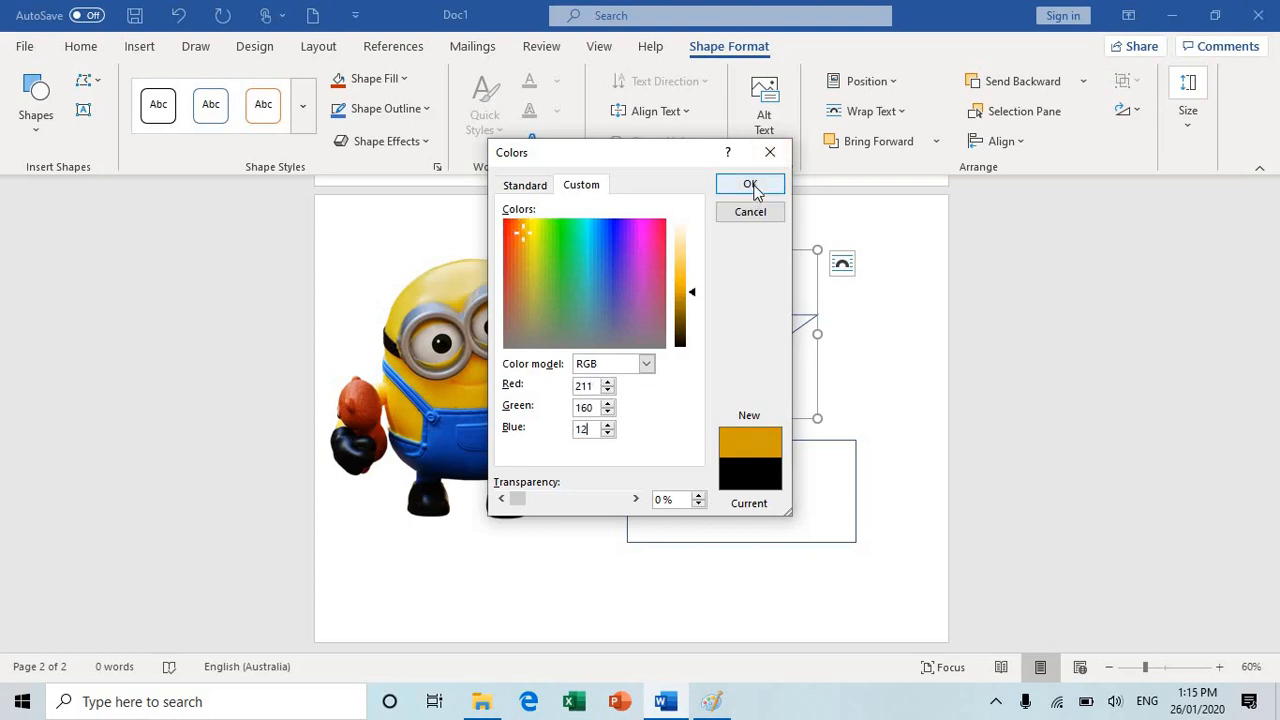
pyautogui.click(750, 184)
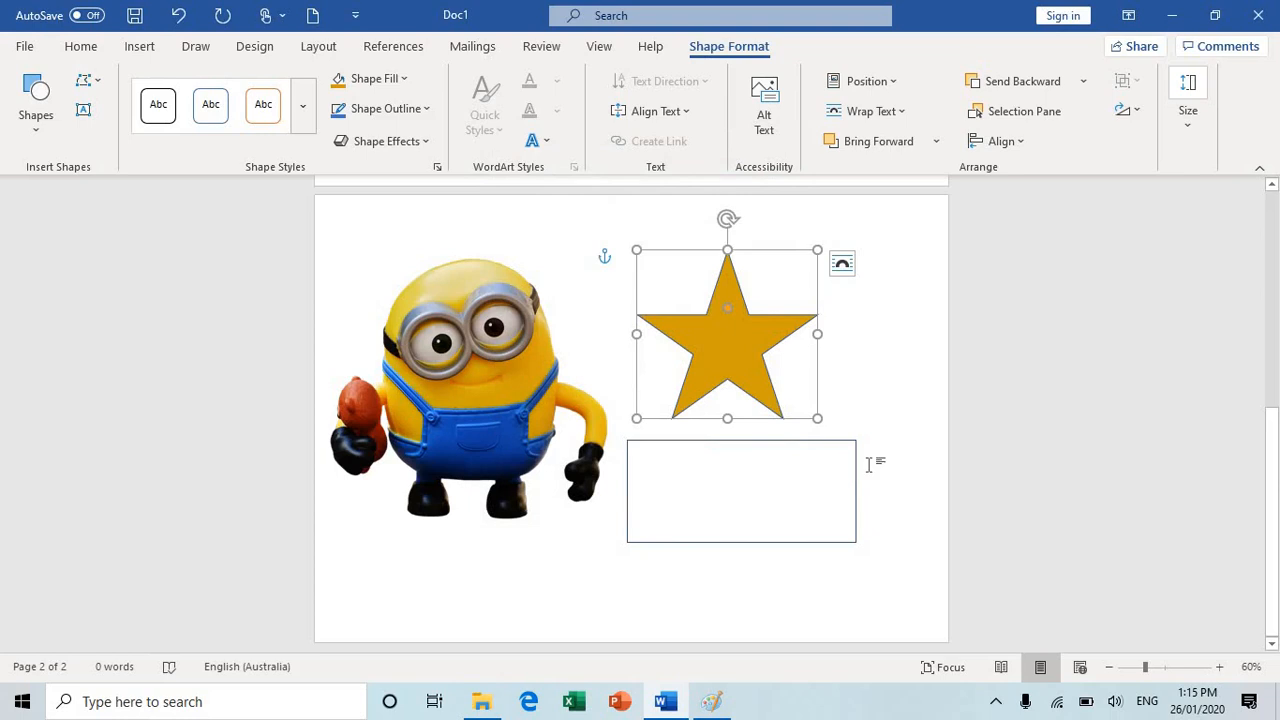
# Step: In Paint, cancel Edit Colors and sample the blue of the Minion's overalls
pyautogui.click(490, 408)
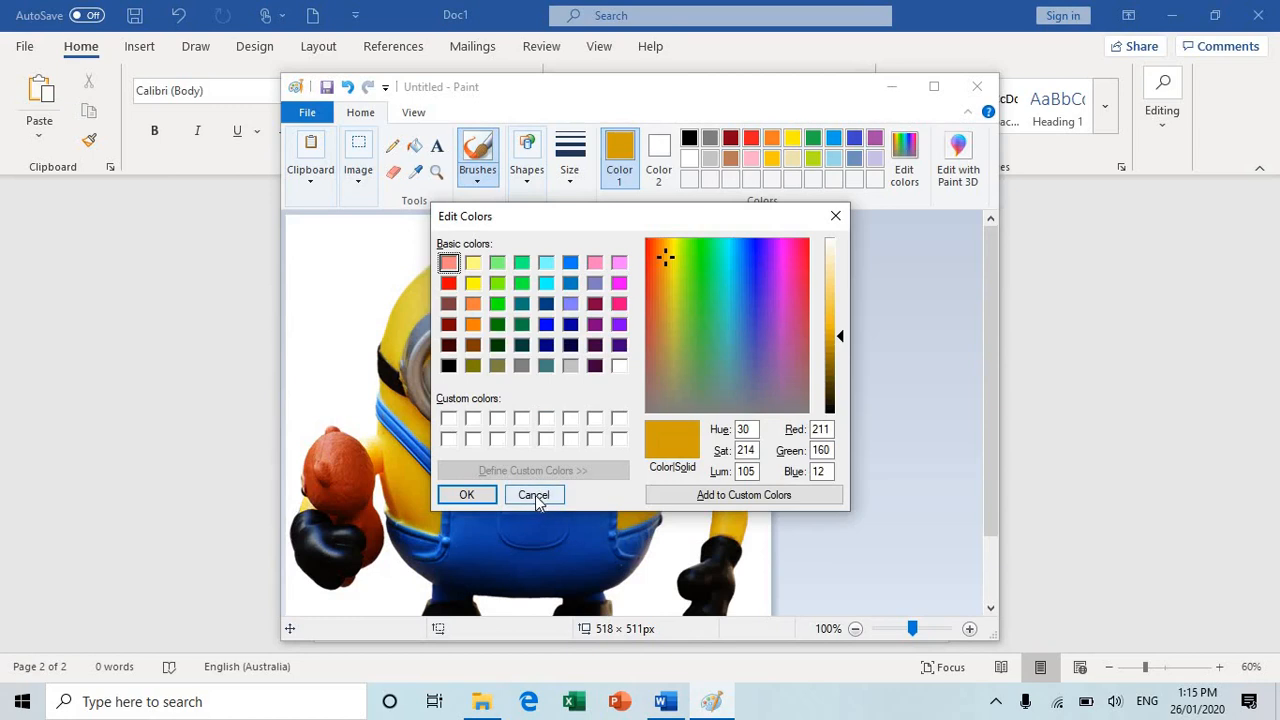
pyautogui.click(533, 494)
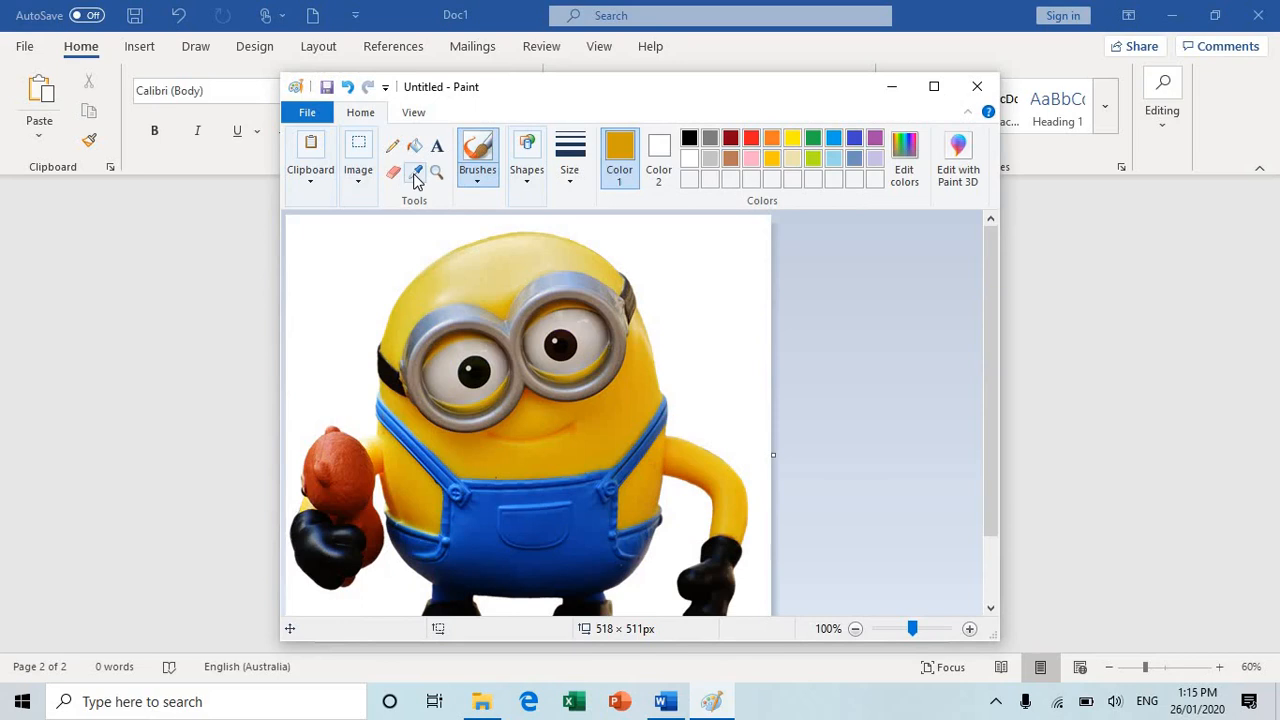
pyautogui.click(414, 172)
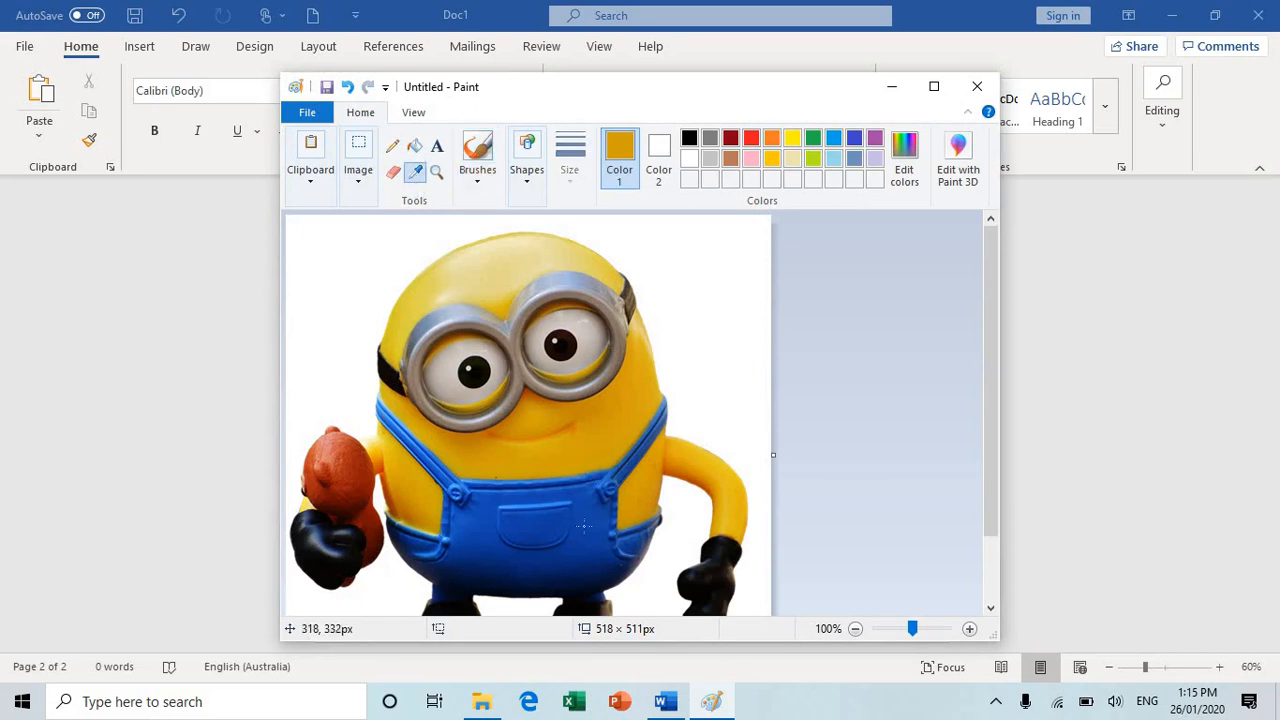
pyautogui.click(903, 160)
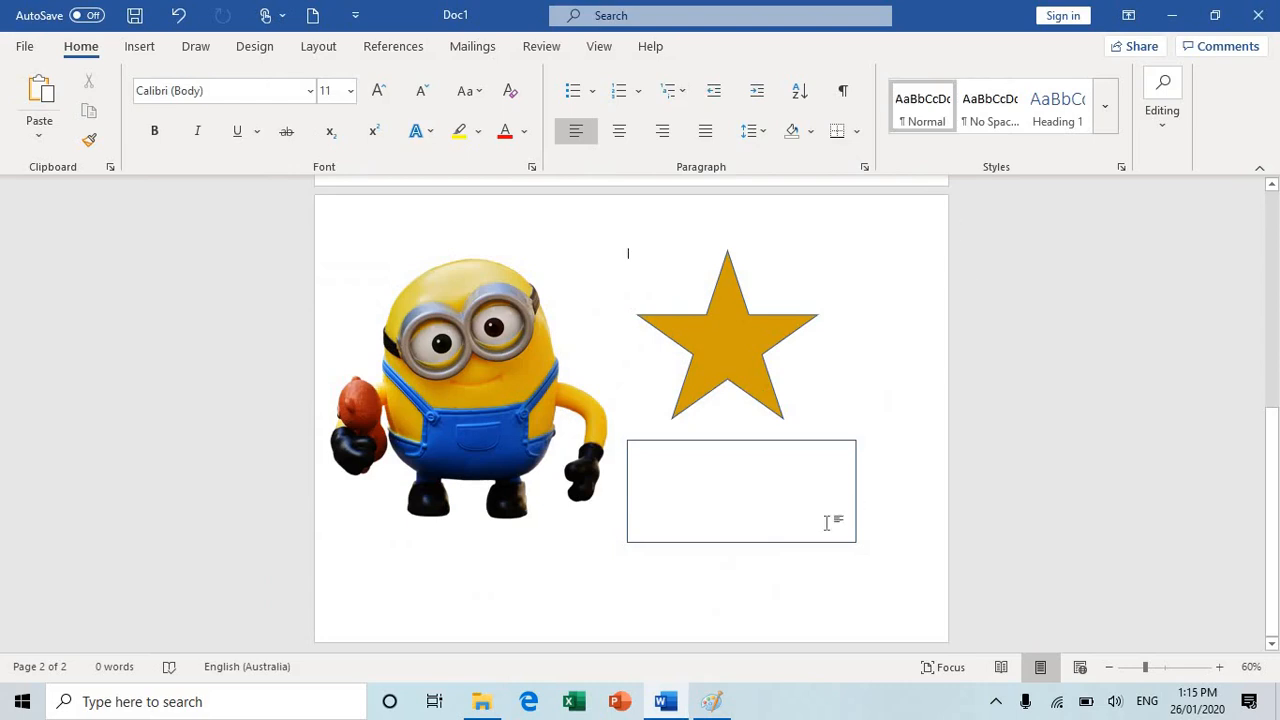
# Step: Give the rectangle below the star a custom RGB 25, 68, 166 blue fill
pyautogui.click(740, 490)
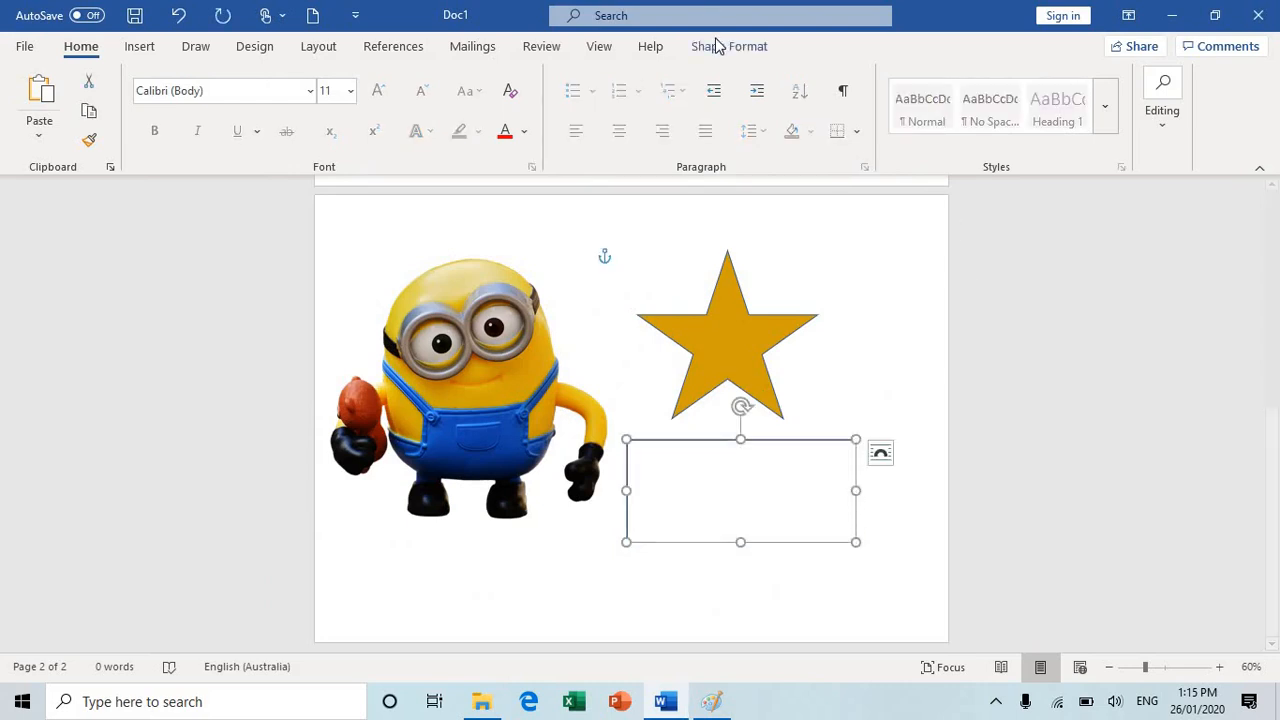
pyautogui.click(729, 46)
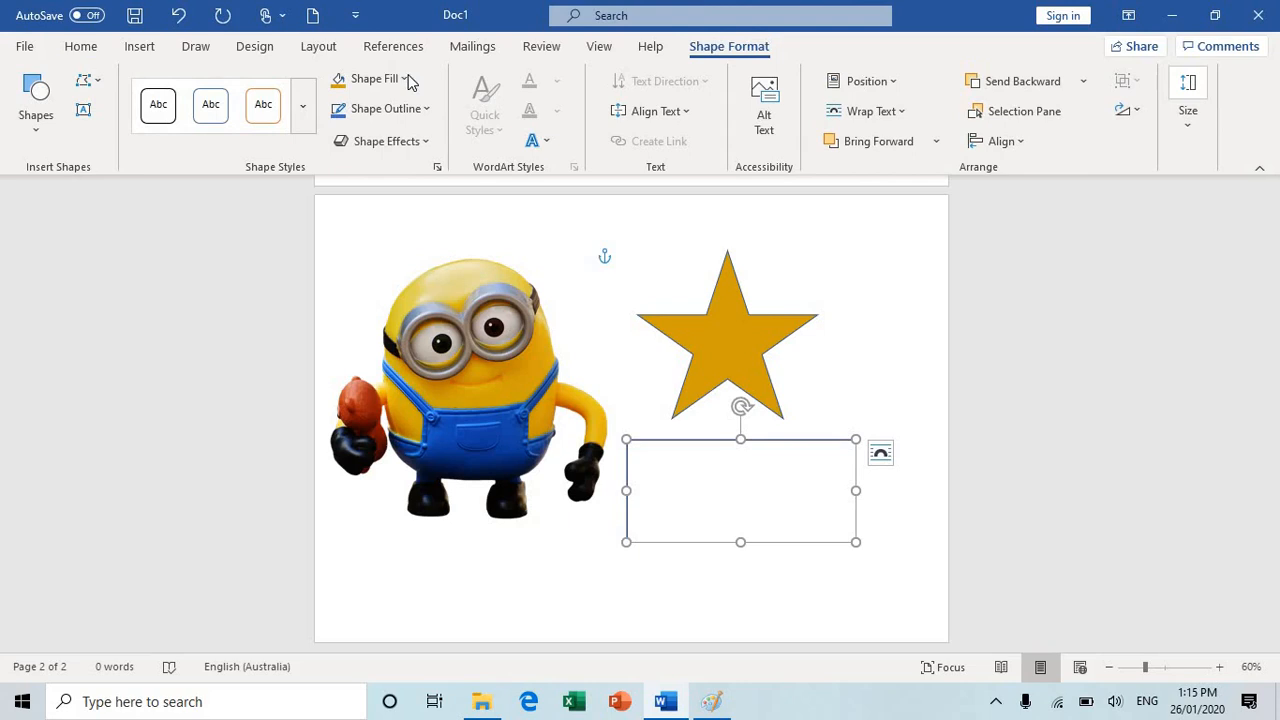
pyautogui.click(374, 79)
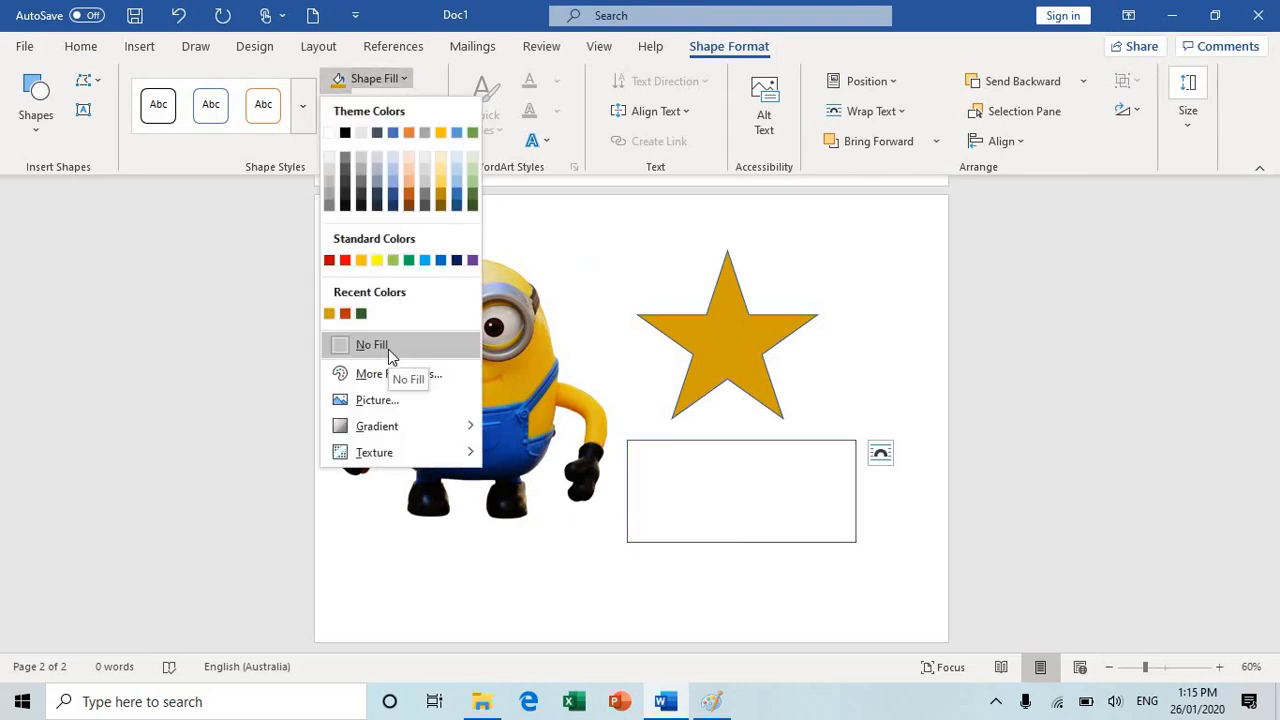
pyautogui.click(390, 373)
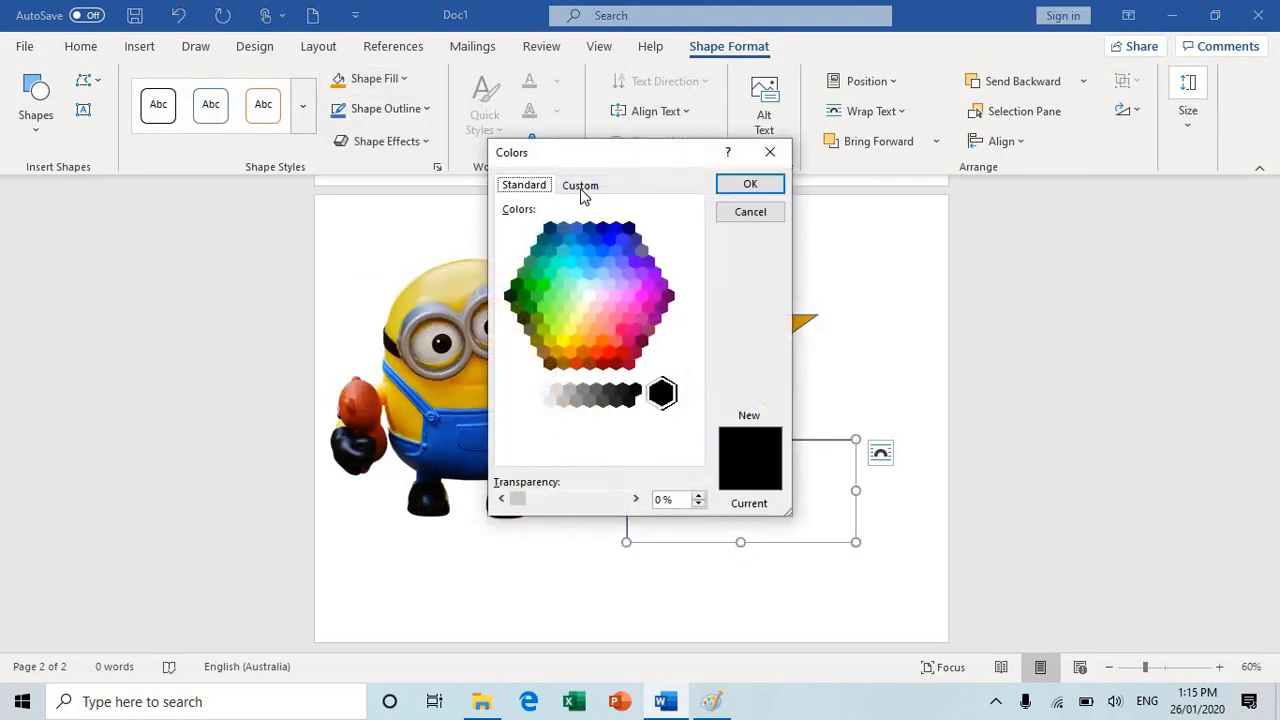
pyautogui.click(580, 184)
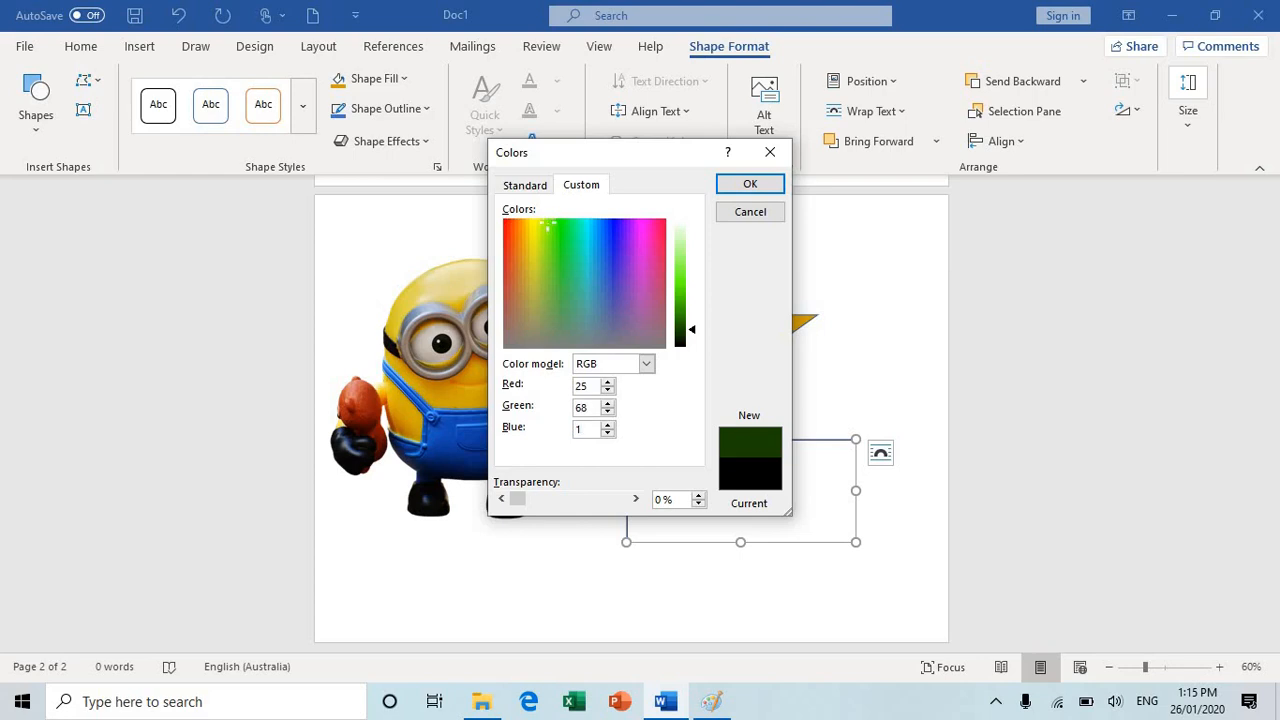
pyautogui.click(603, 252)
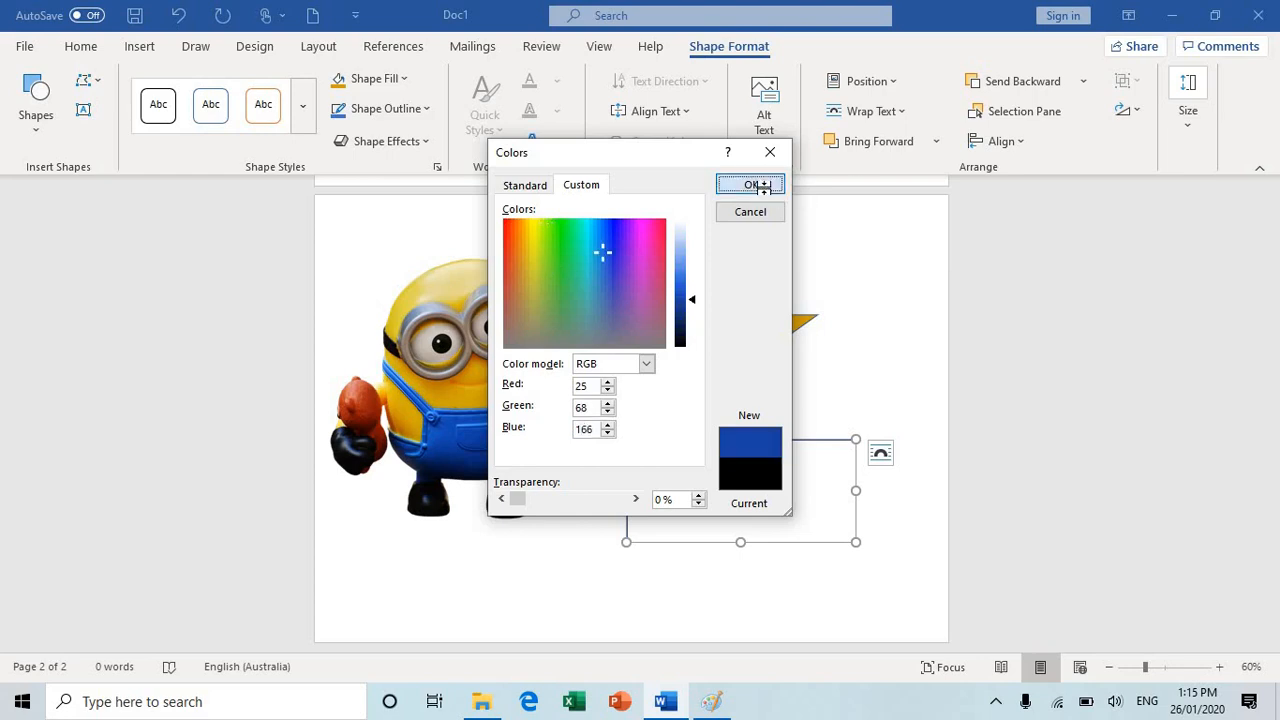
pyautogui.click(751, 184)
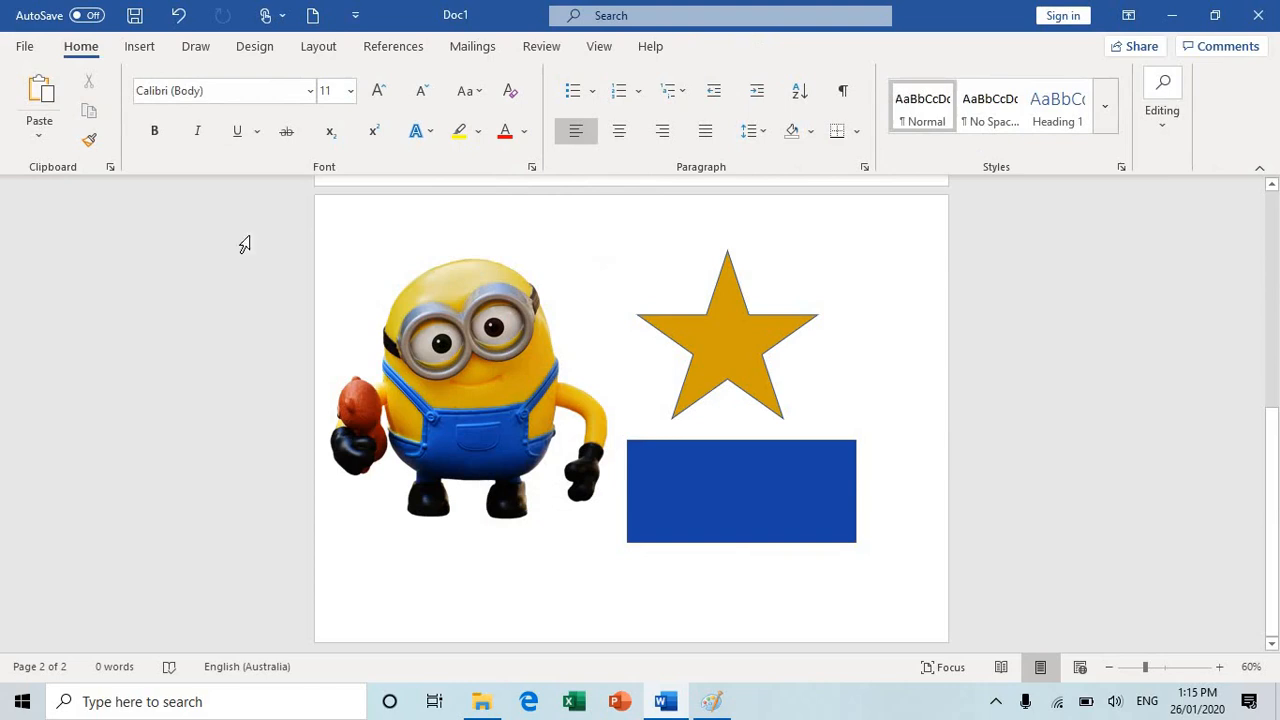
pyautogui.moveTo(575, 528)
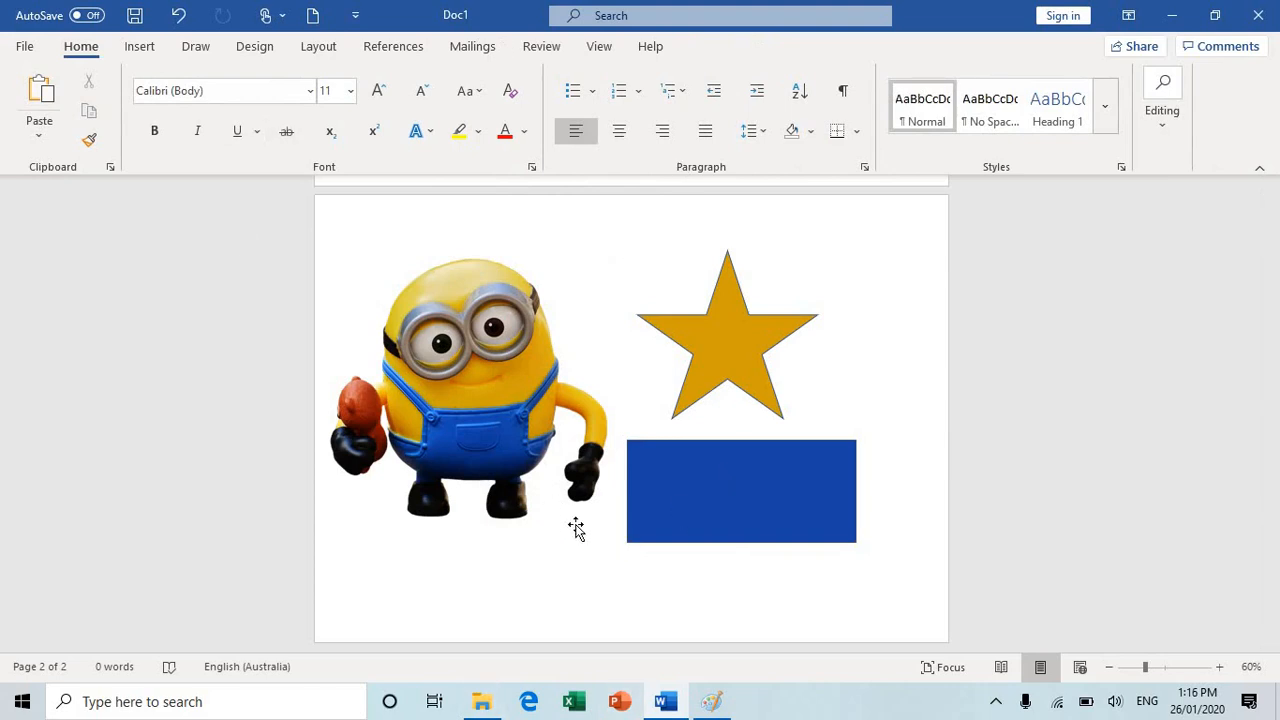